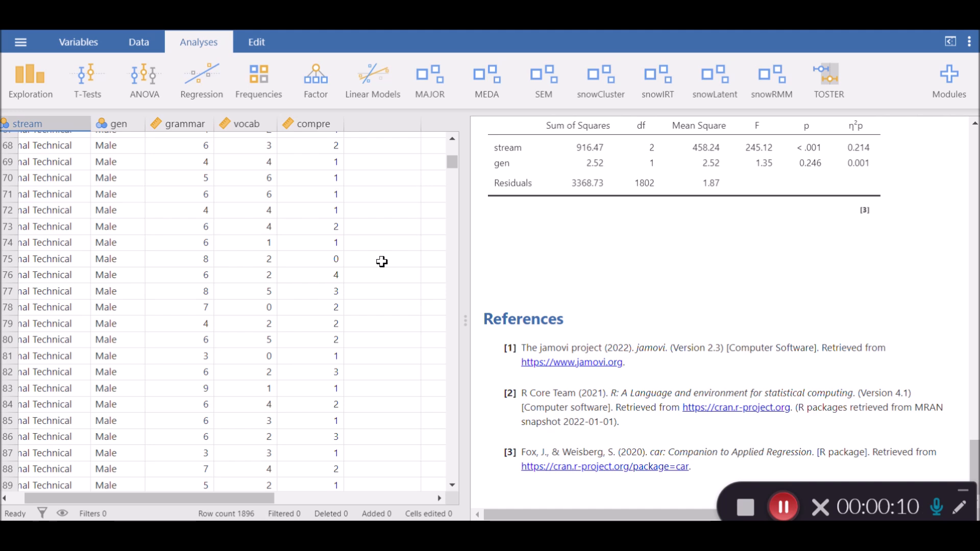
mouse_move(347, 244)
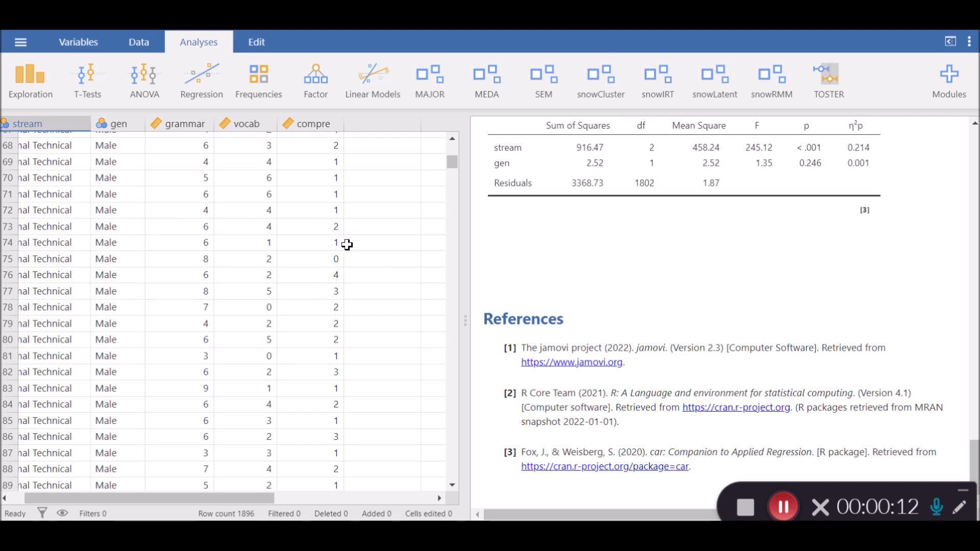
mouse_move(236, 235)
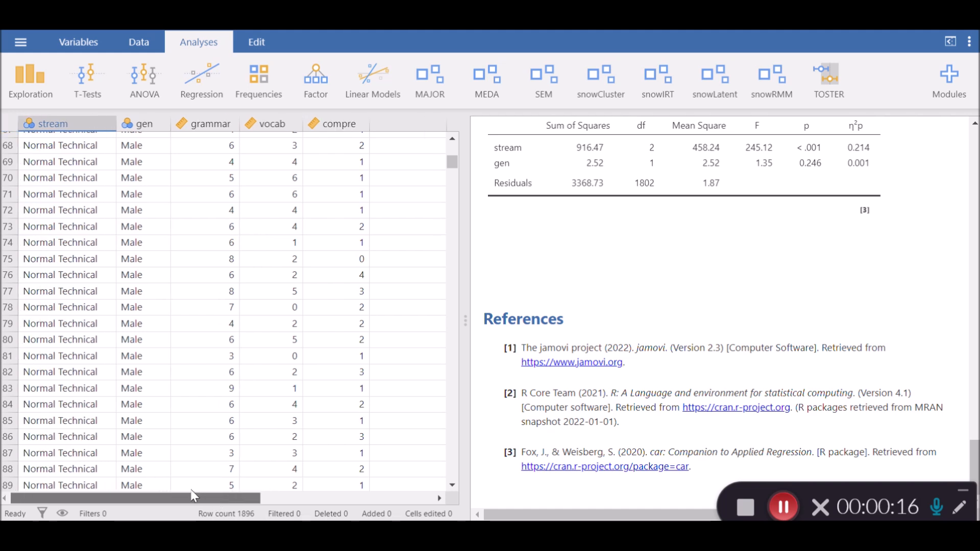
mouse_move(158, 225)
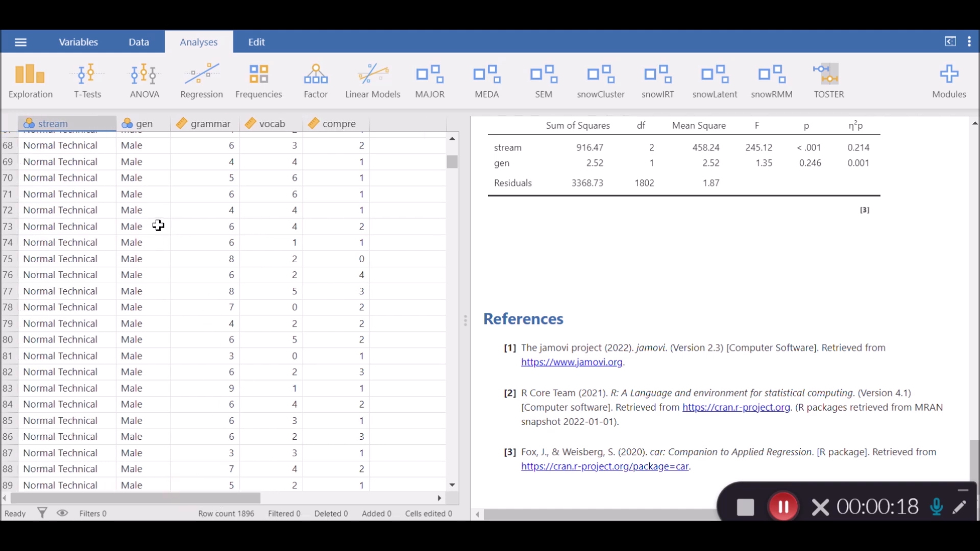
mouse_move(84, 155)
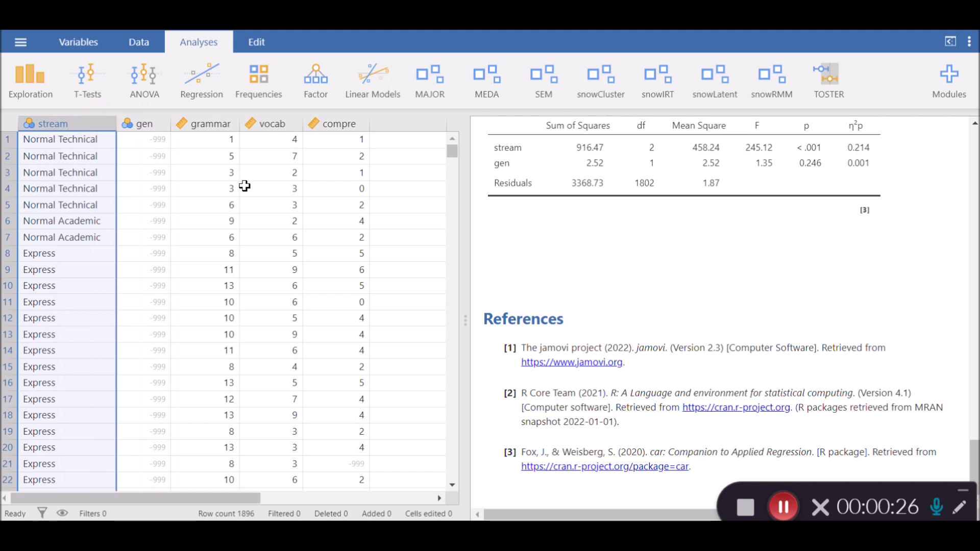
Run a Descriptives analysis of compre split by stream and gen
scroll("down", 3)
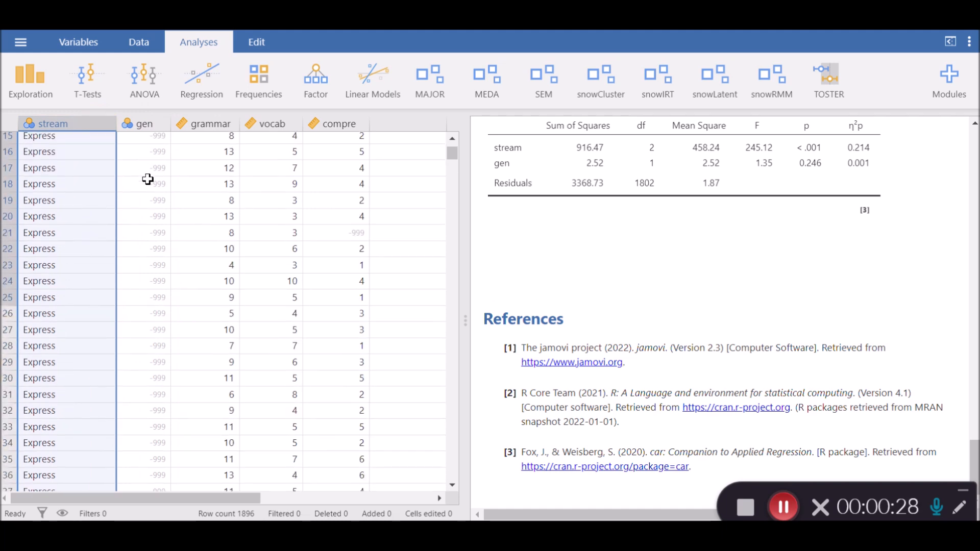
scroll("down", 3)
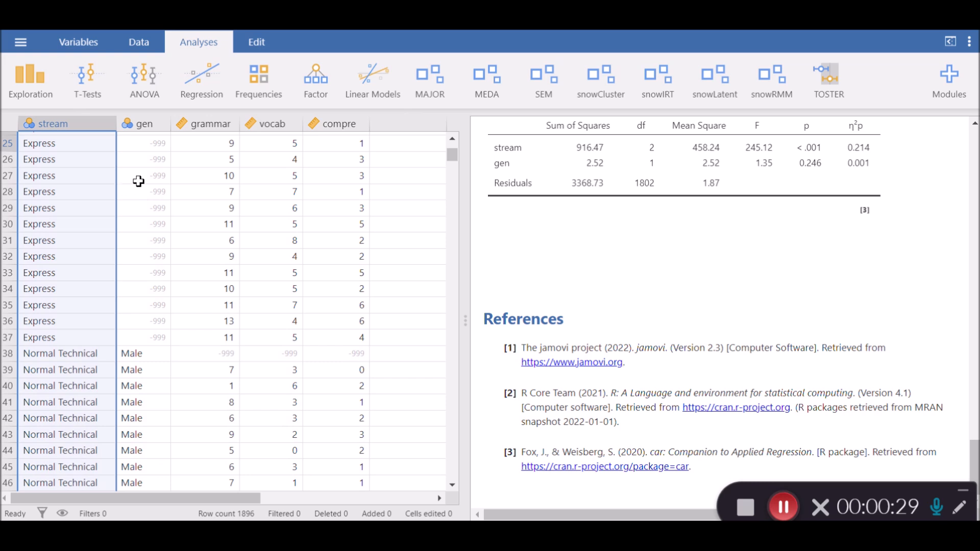
scroll("down", 3)
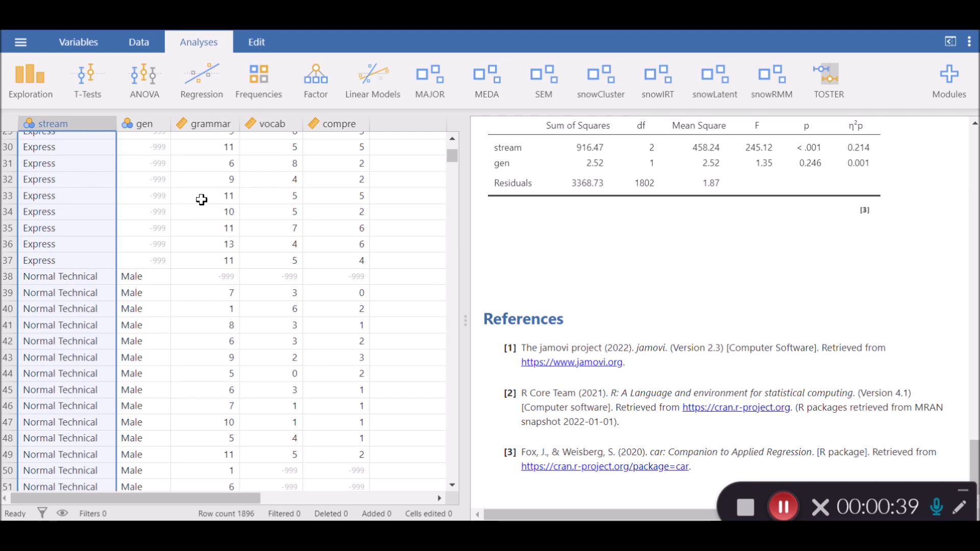
scroll("down", 3)
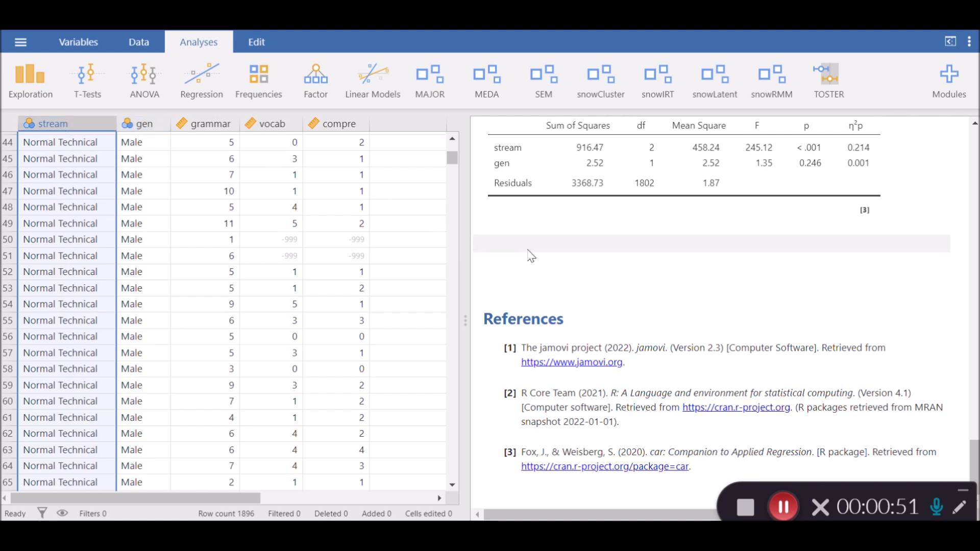
mouse_move(557, 245)
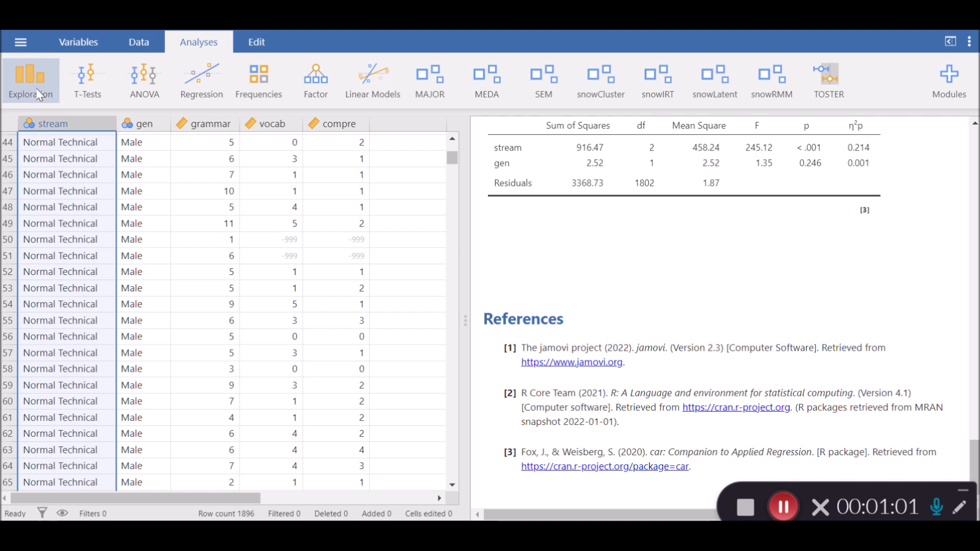
left_click(30, 80)
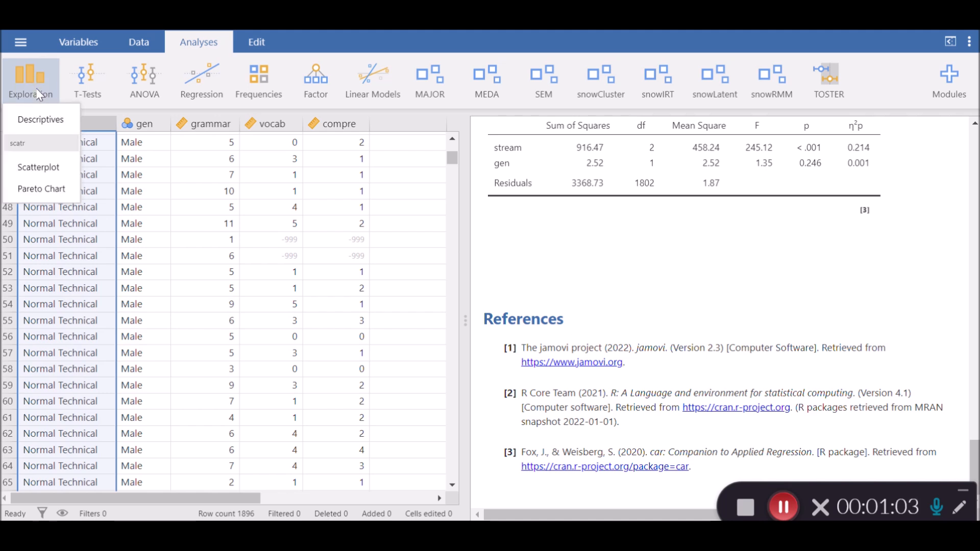
left_click(40, 119)
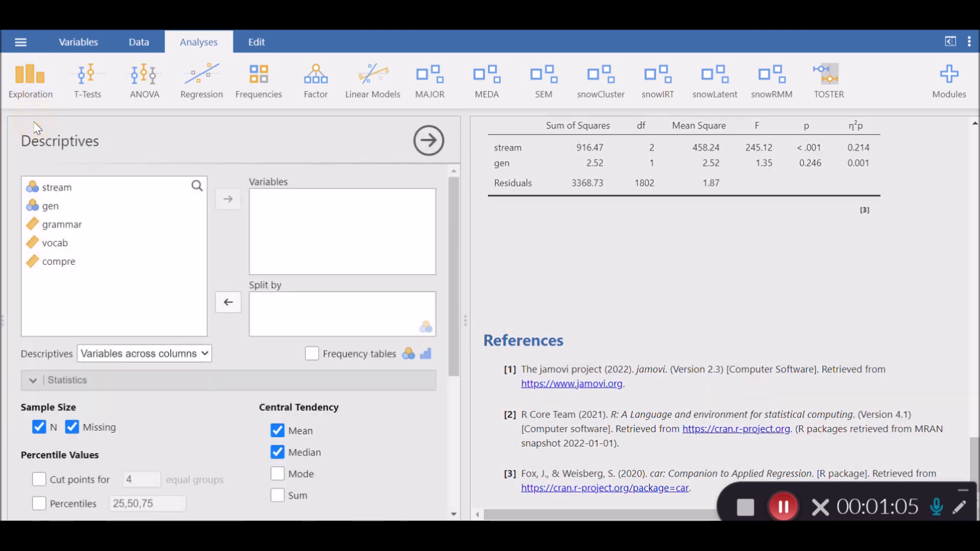
left_click(58, 261)
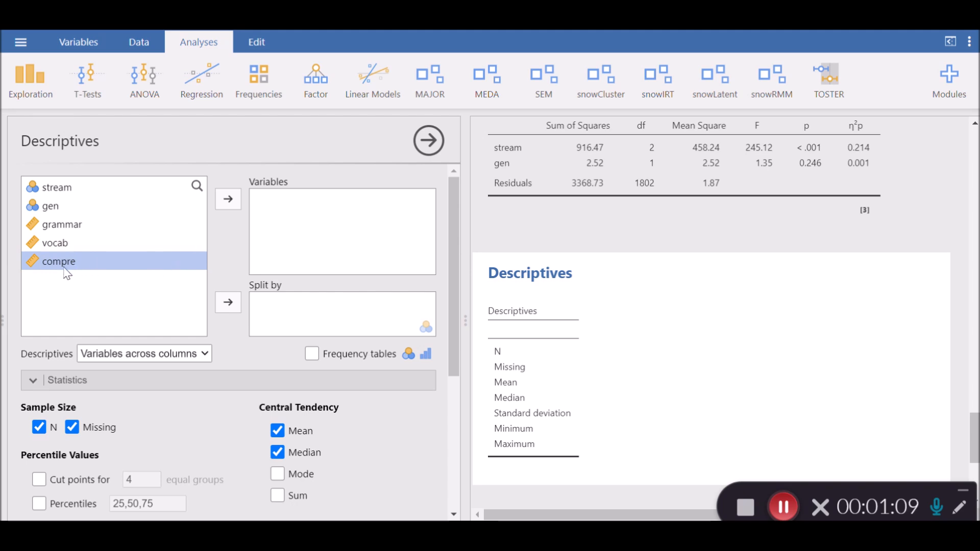
mouse_move(227, 199)
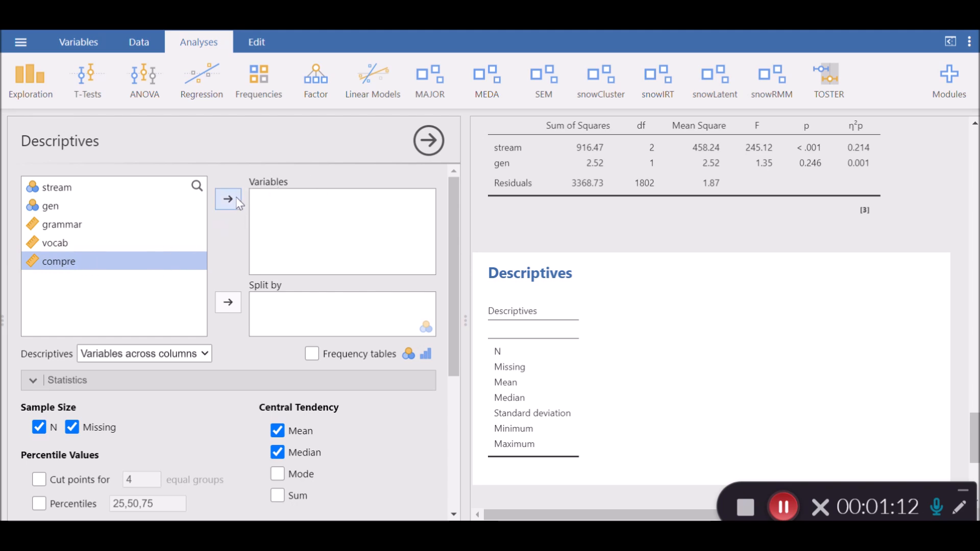
left_click(227, 198)
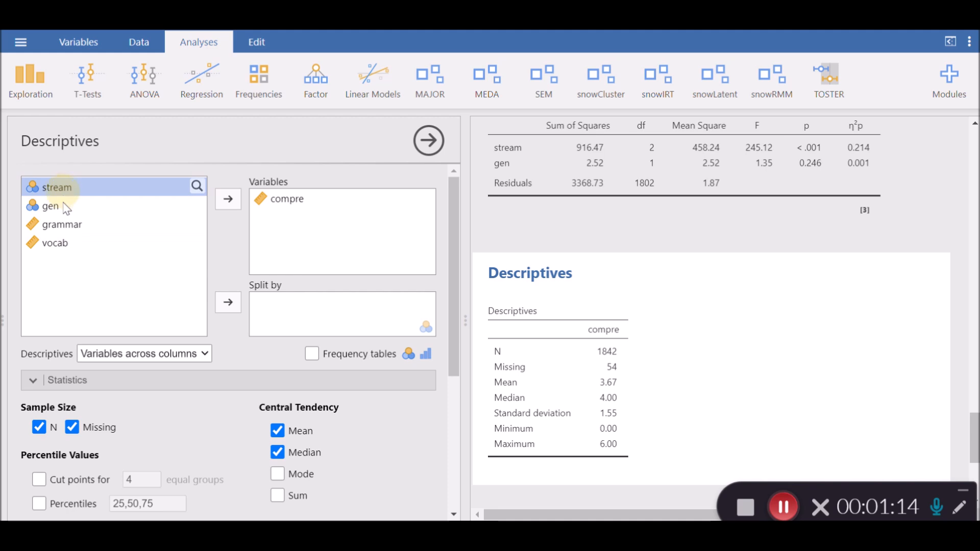
left_click(51, 206)
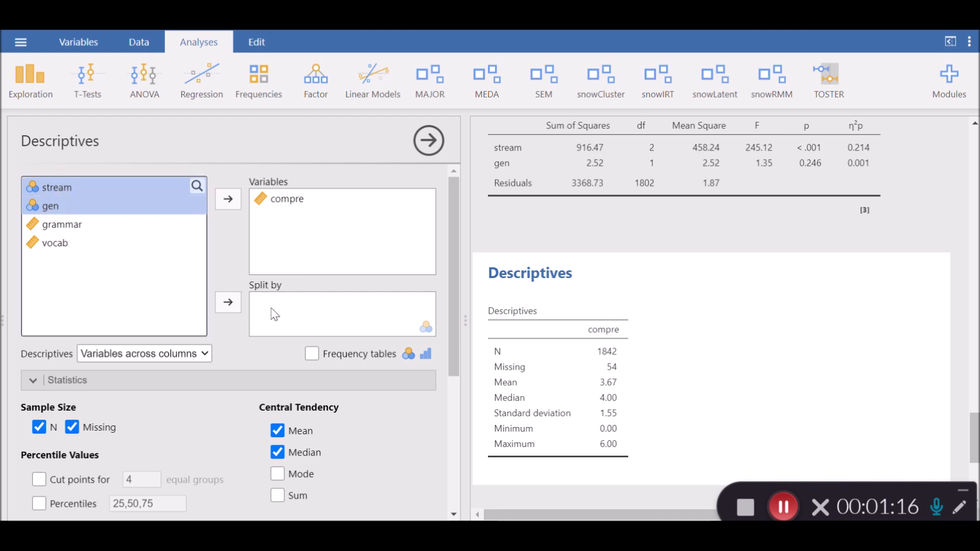
left_click(228, 303)
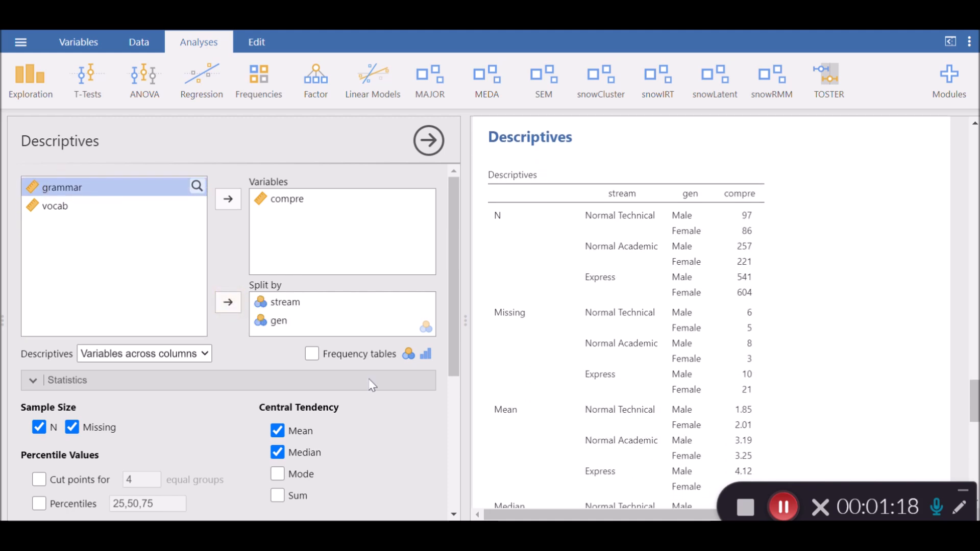
Lay out the compre descriptives with variables across rows and drop the Median statistic
left_click(144, 354)
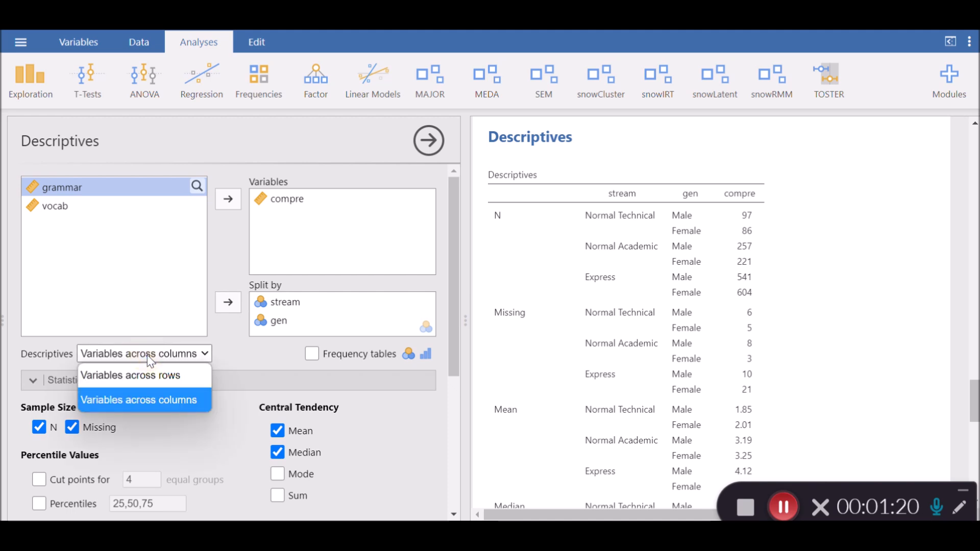
mouse_move(131, 375)
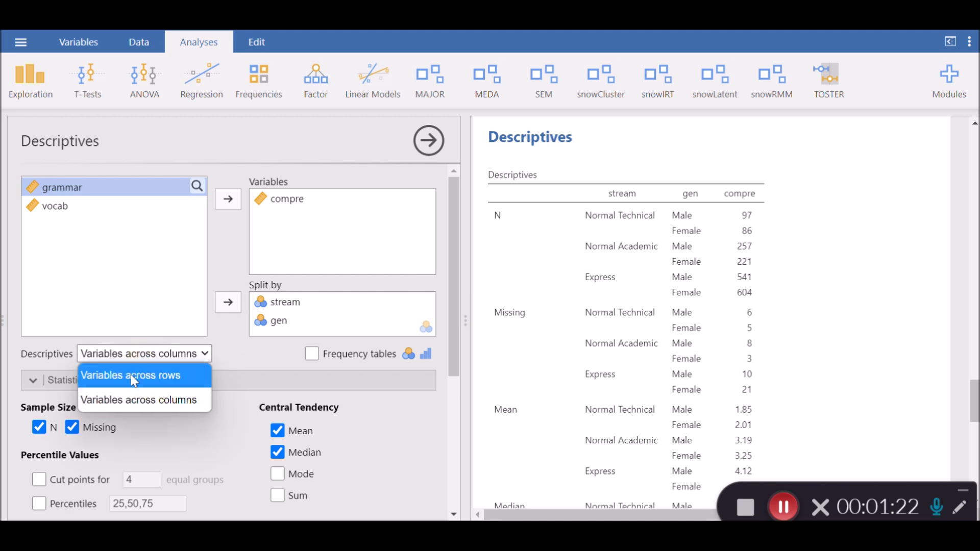
left_click(131, 375)
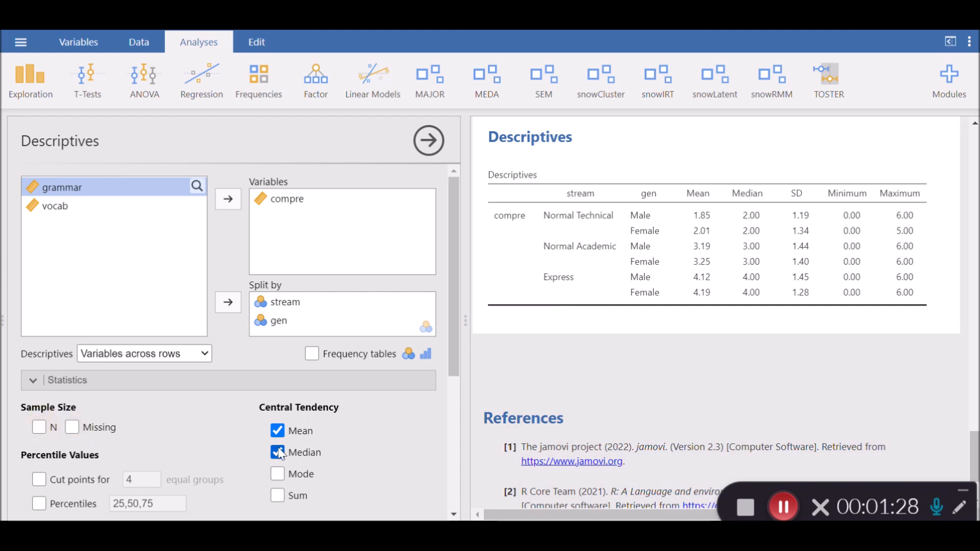
left_click(277, 452)
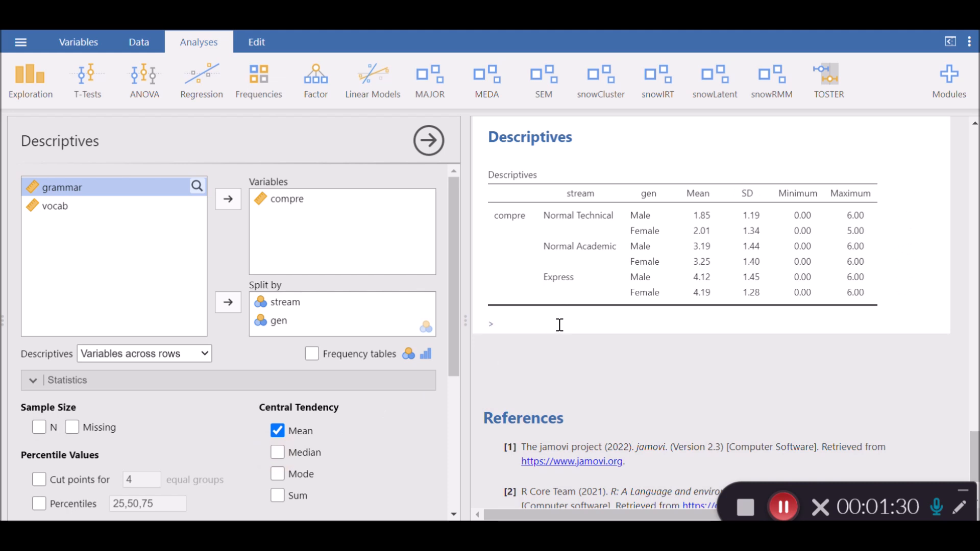
mouse_move(681, 256)
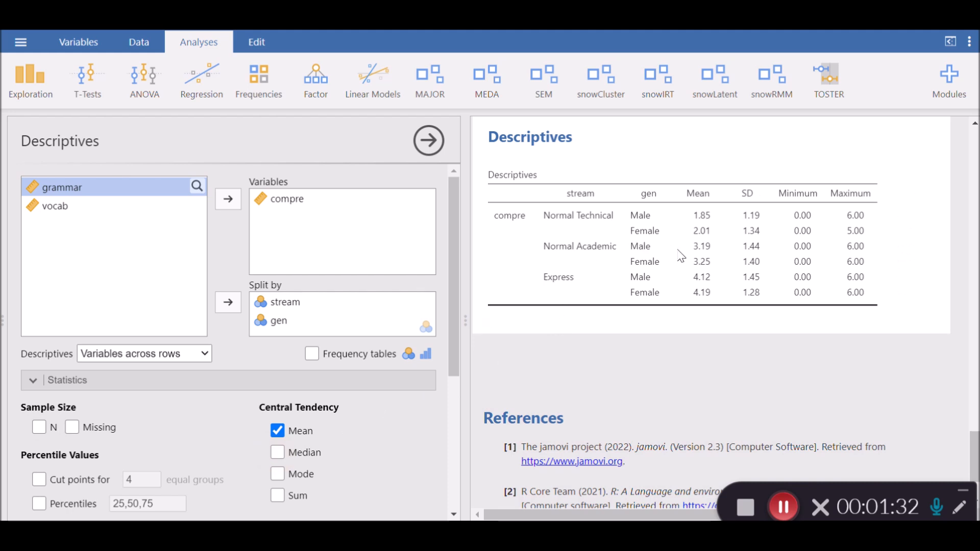
mouse_move(718, 213)
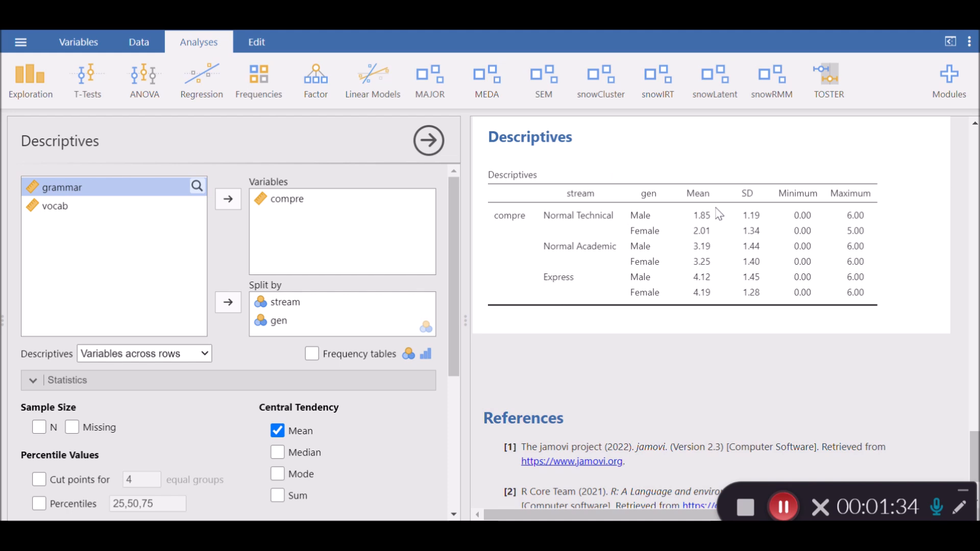
mouse_move(583, 248)
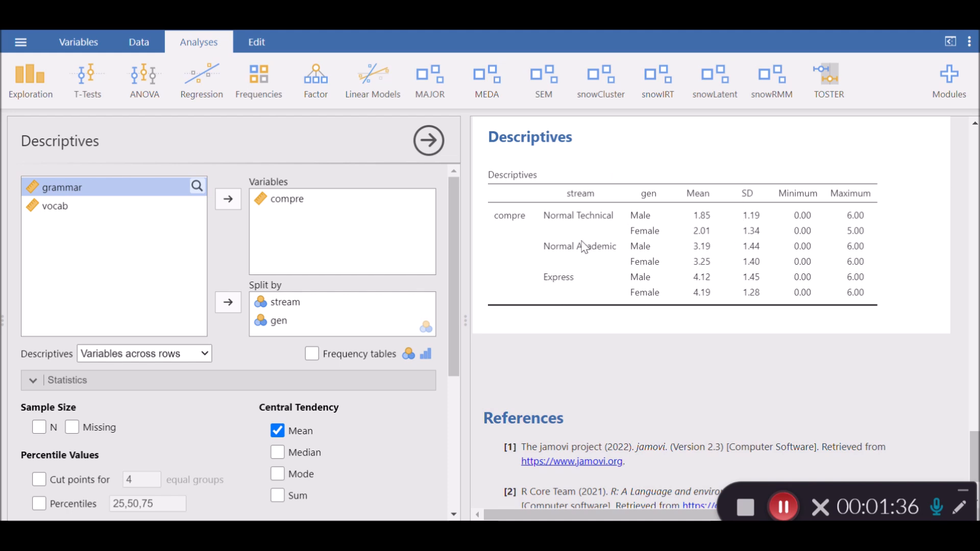
mouse_move(276, 188)
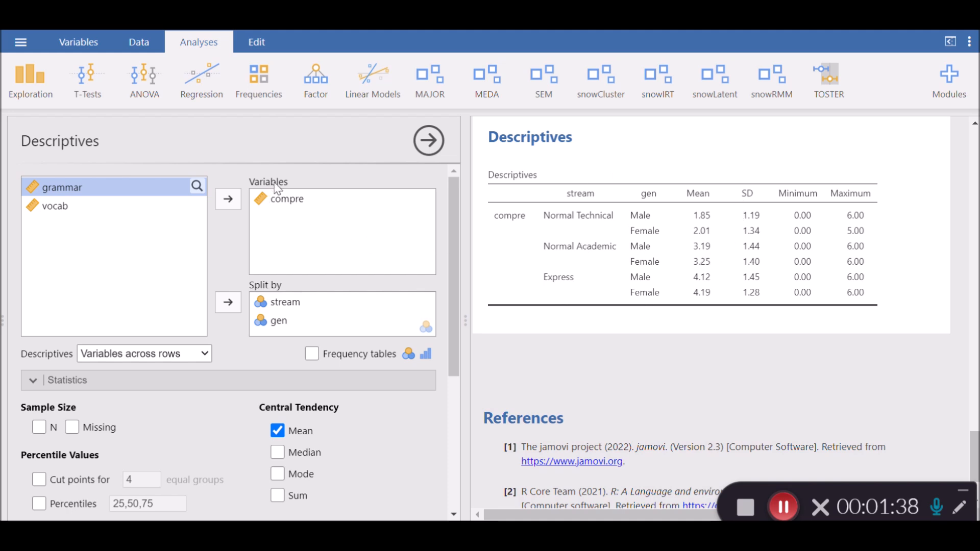
mouse_move(297, 211)
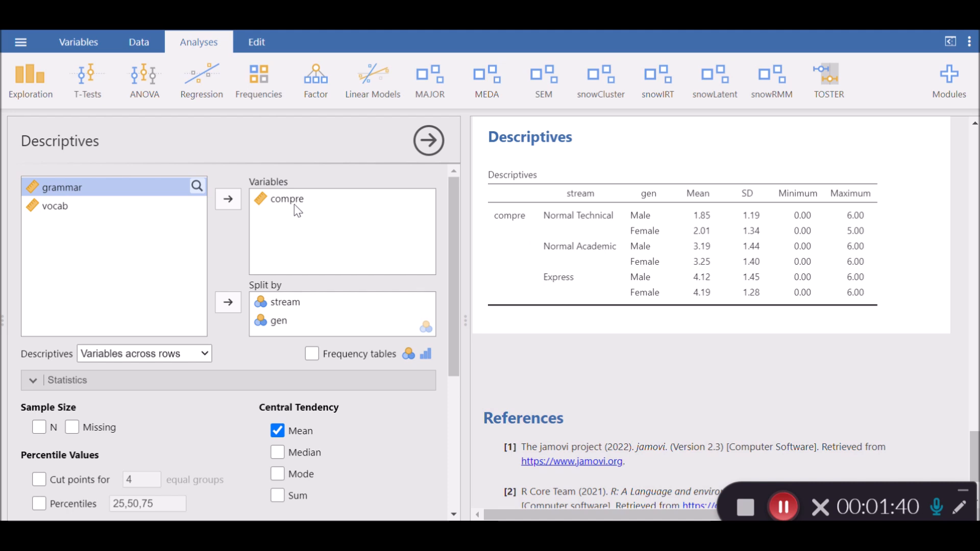
mouse_move(596, 199)
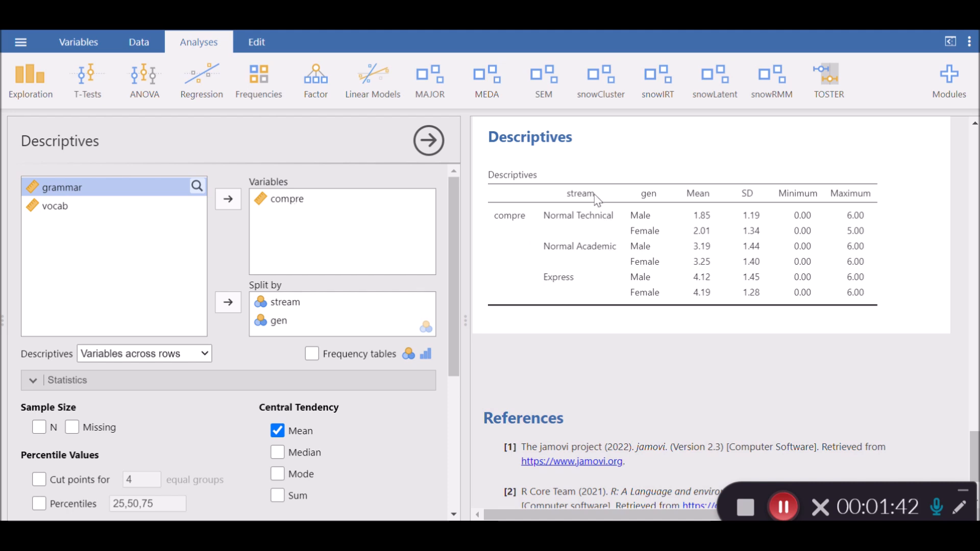
mouse_move(582, 203)
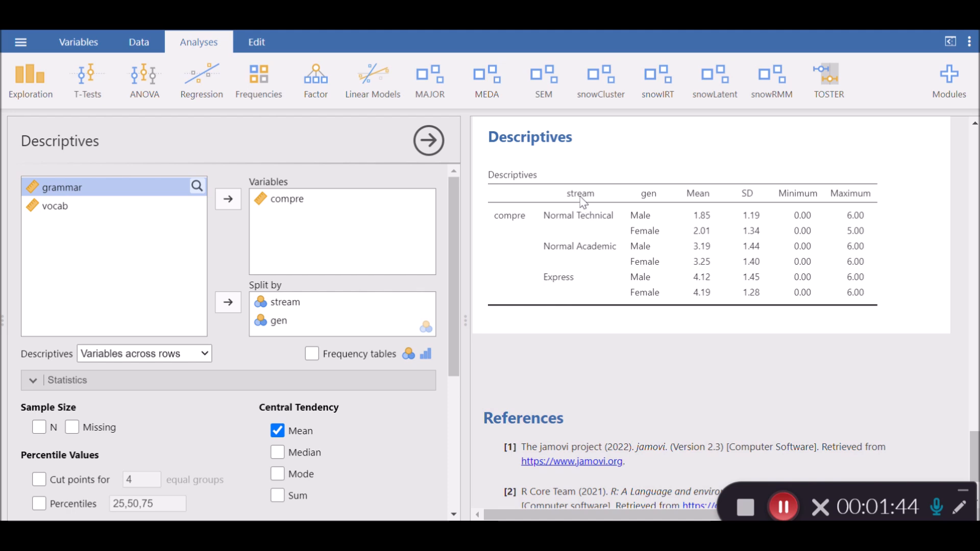
mouse_move(660, 206)
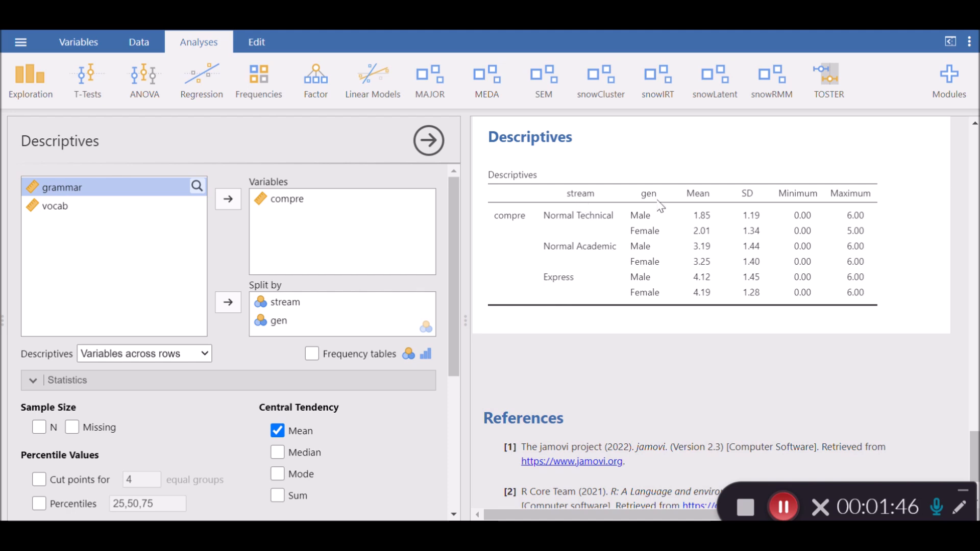
mouse_move(584, 201)
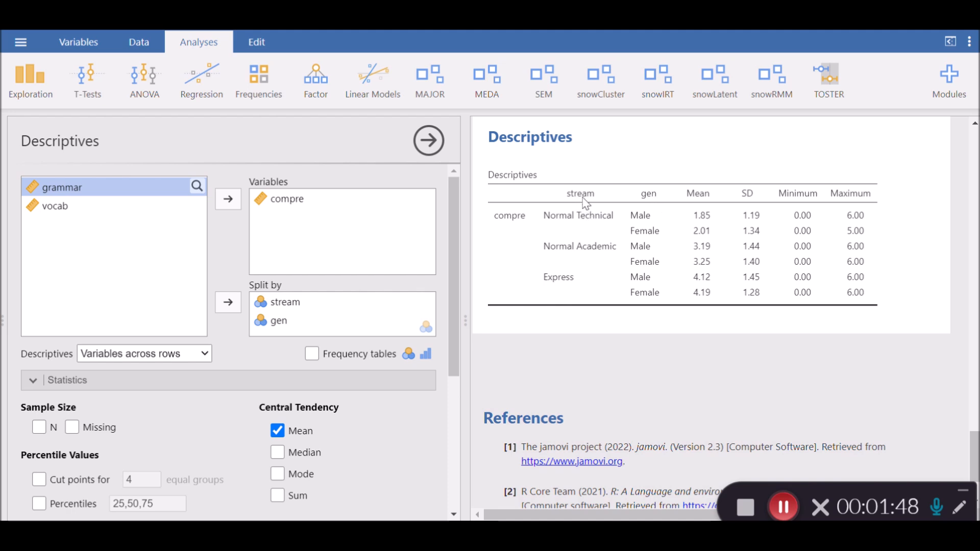
mouse_move(603, 222)
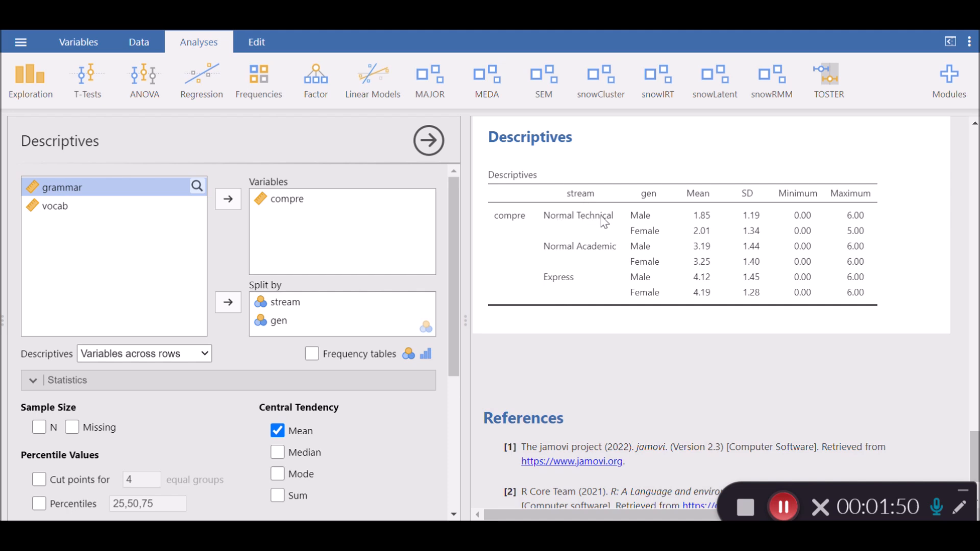
mouse_move(651, 227)
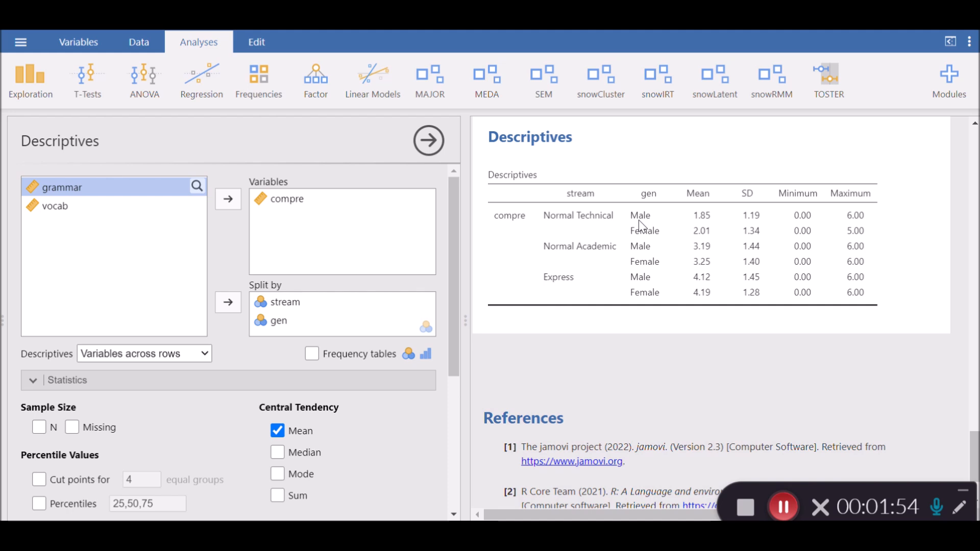
mouse_move(704, 225)
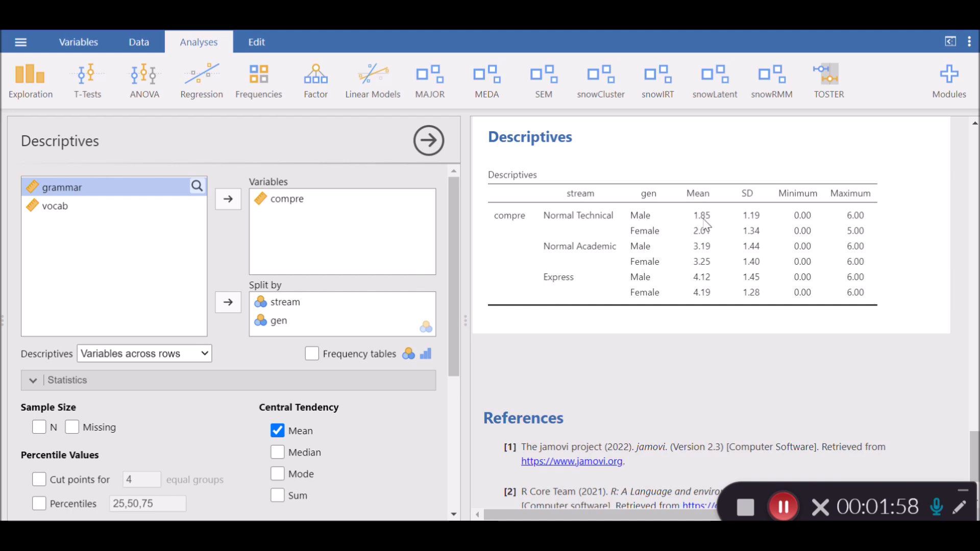
mouse_move(649, 241)
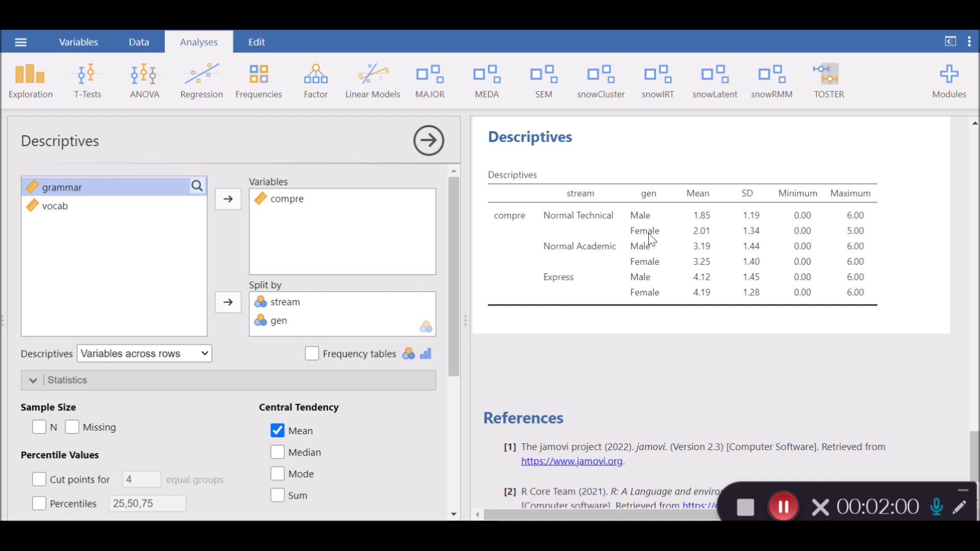
mouse_move(578, 212)
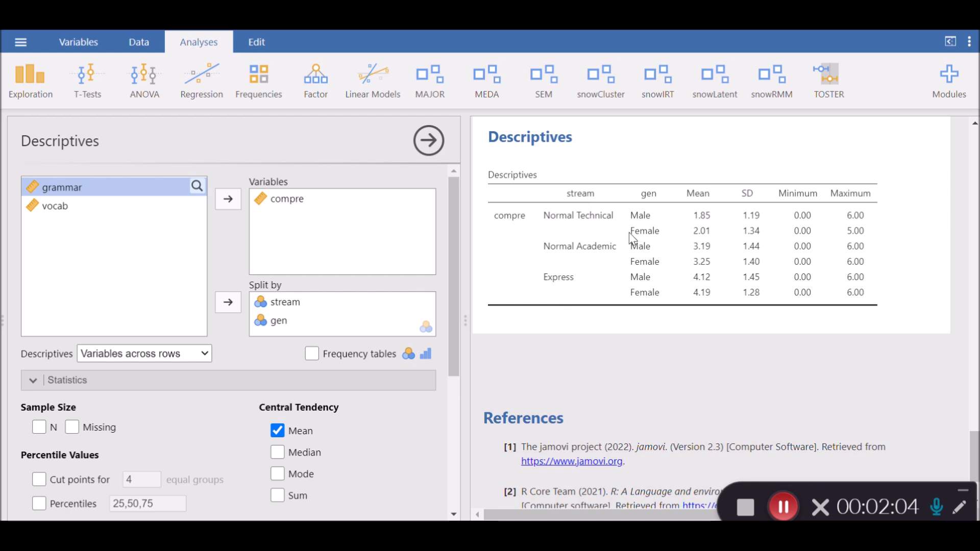
mouse_move(696, 203)
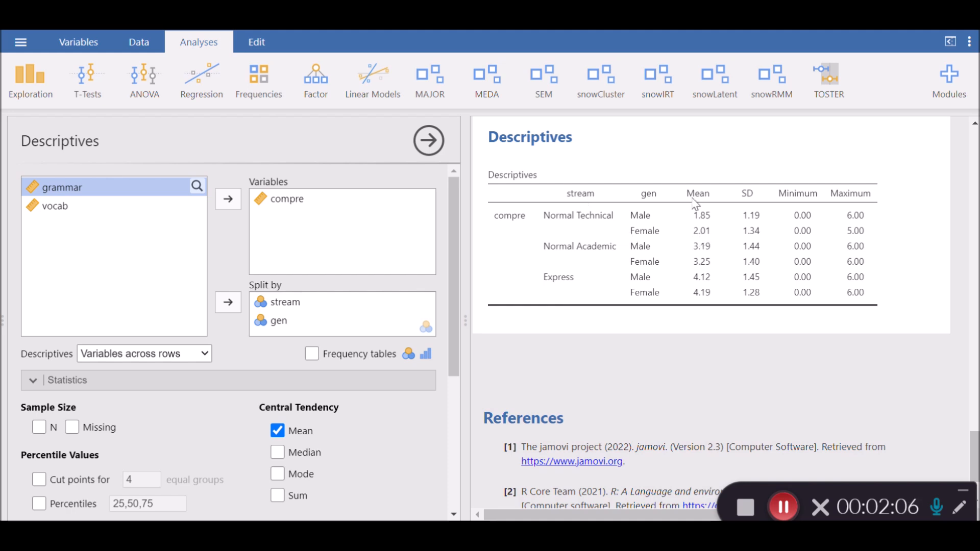
mouse_move(699, 234)
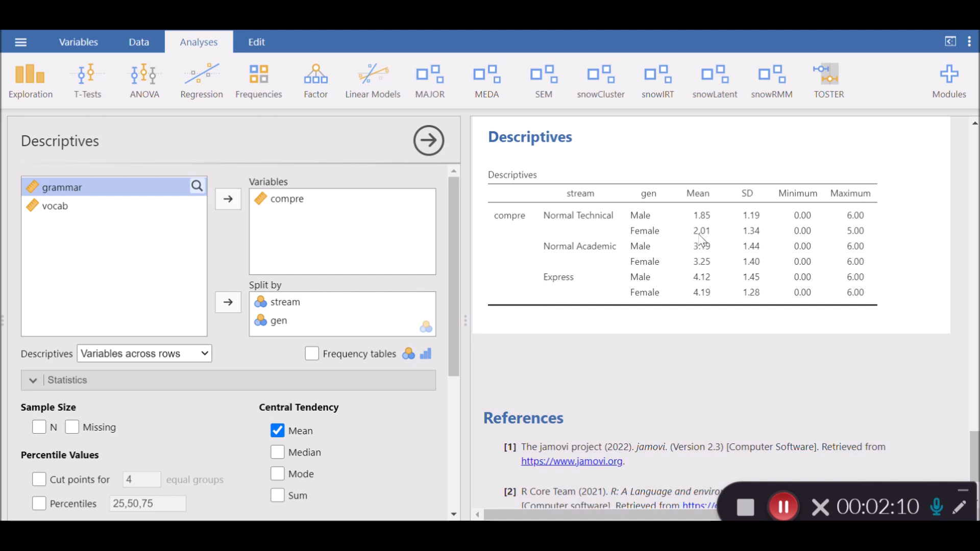
mouse_move(618, 259)
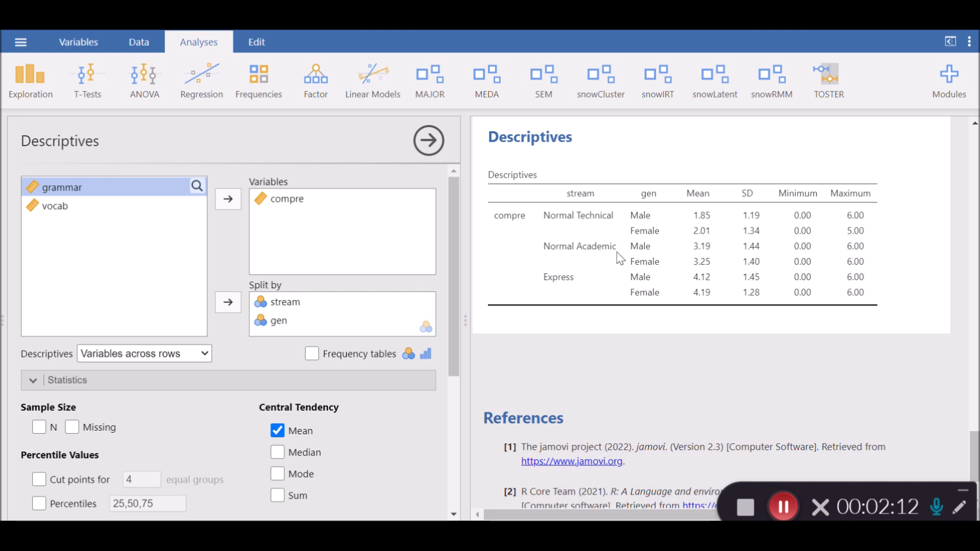
mouse_move(643, 262)
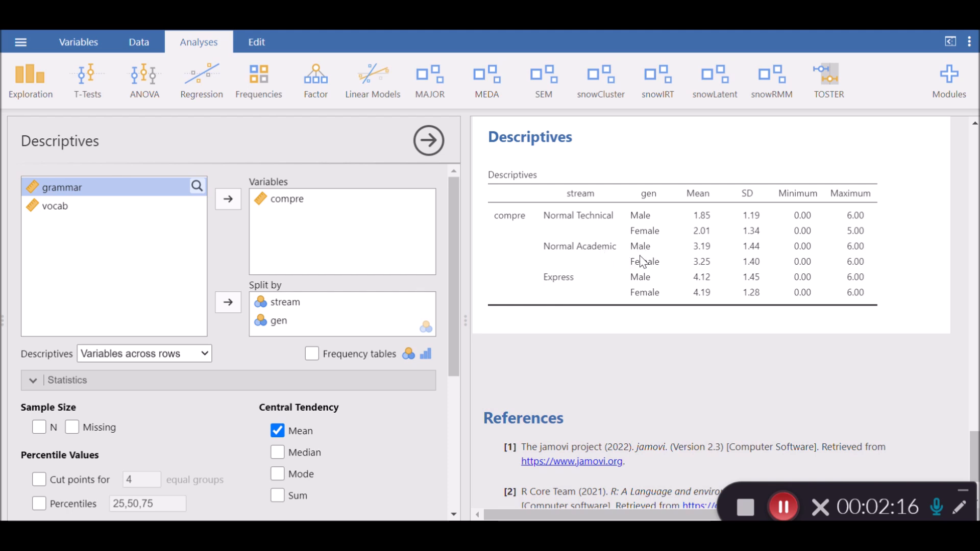
mouse_move(583, 201)
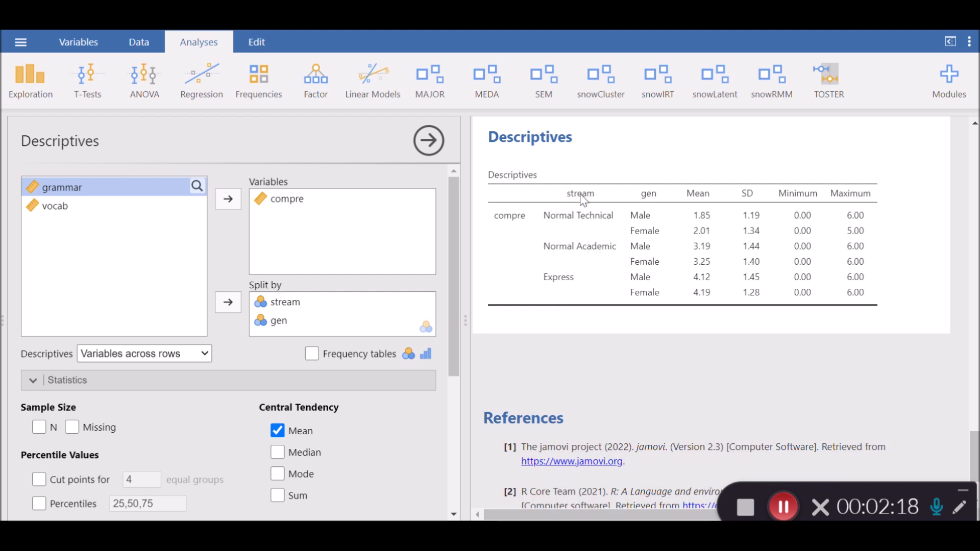
mouse_move(560, 261)
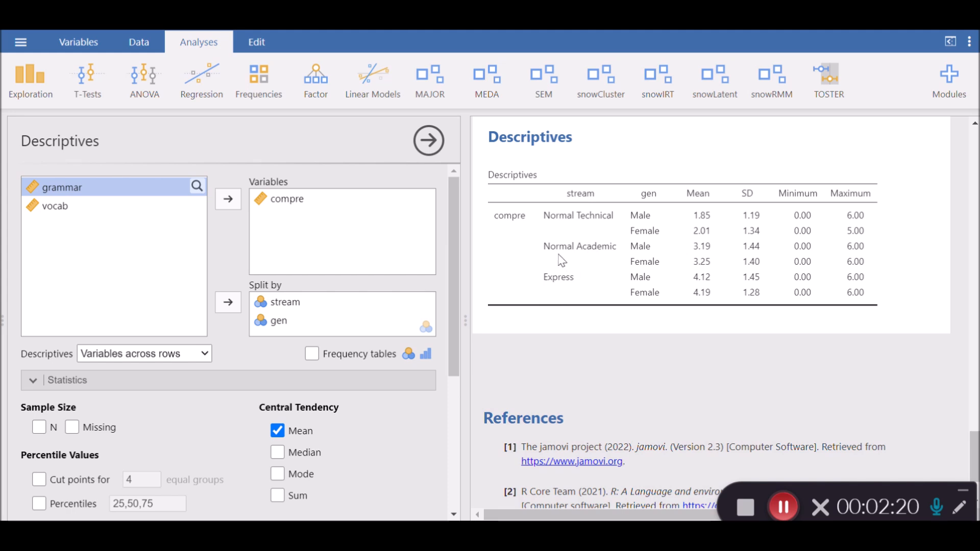
mouse_move(556, 289)
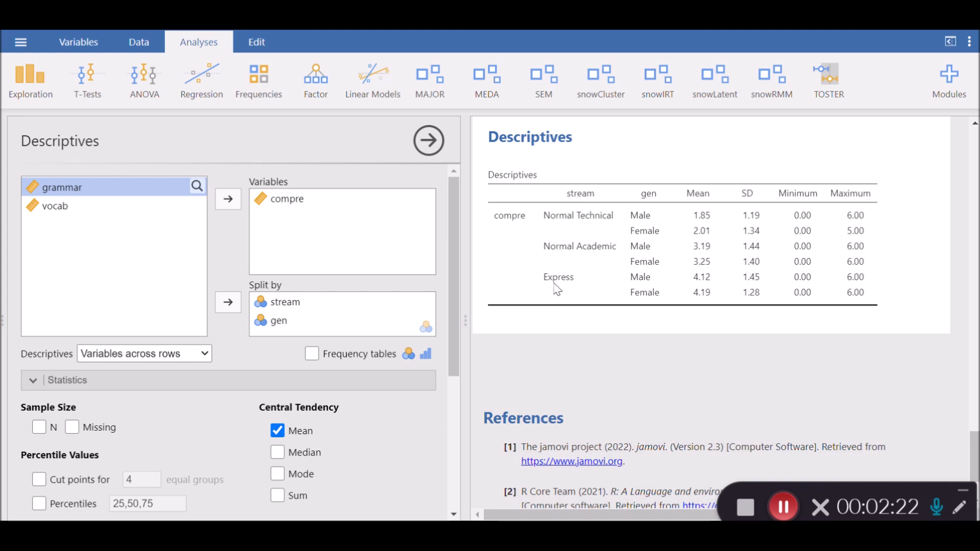
mouse_move(639, 295)
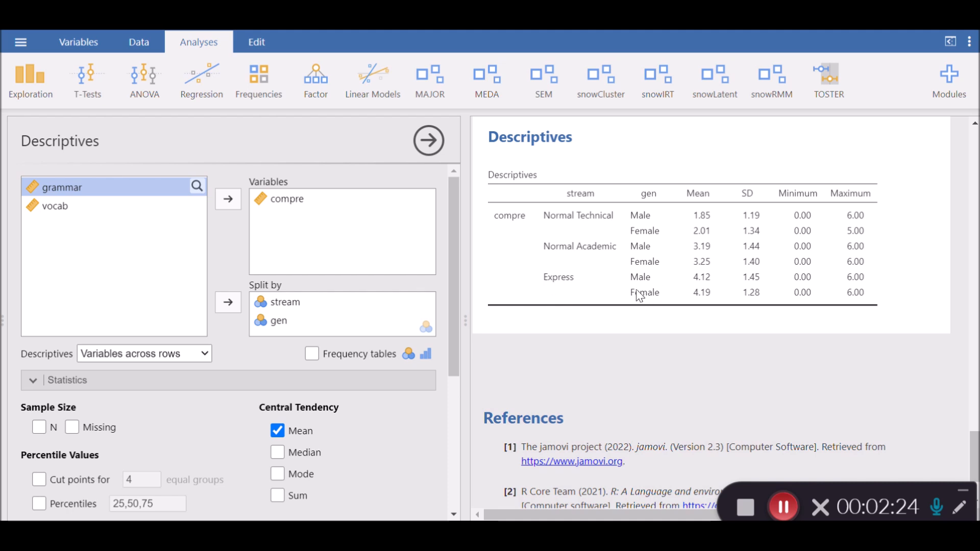
mouse_move(663, 295)
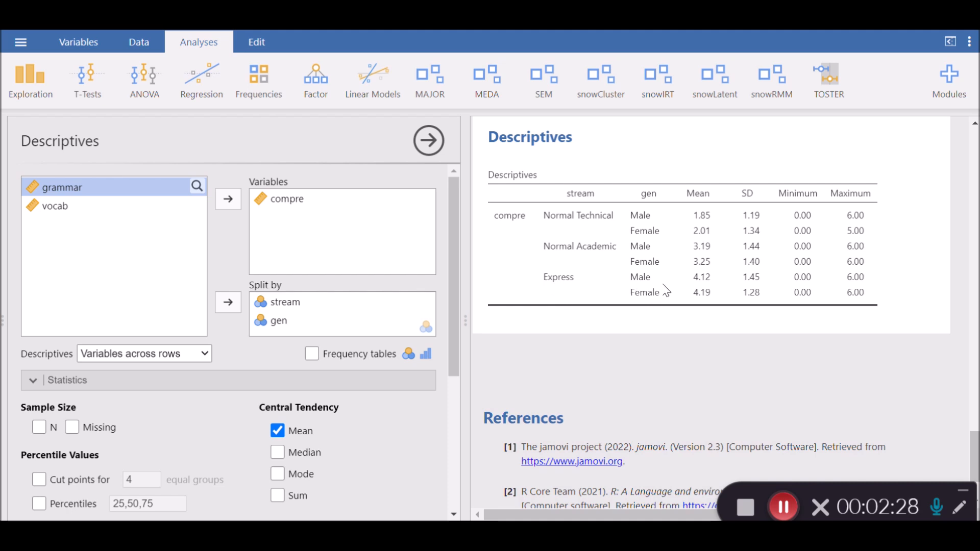
mouse_move(657, 293)
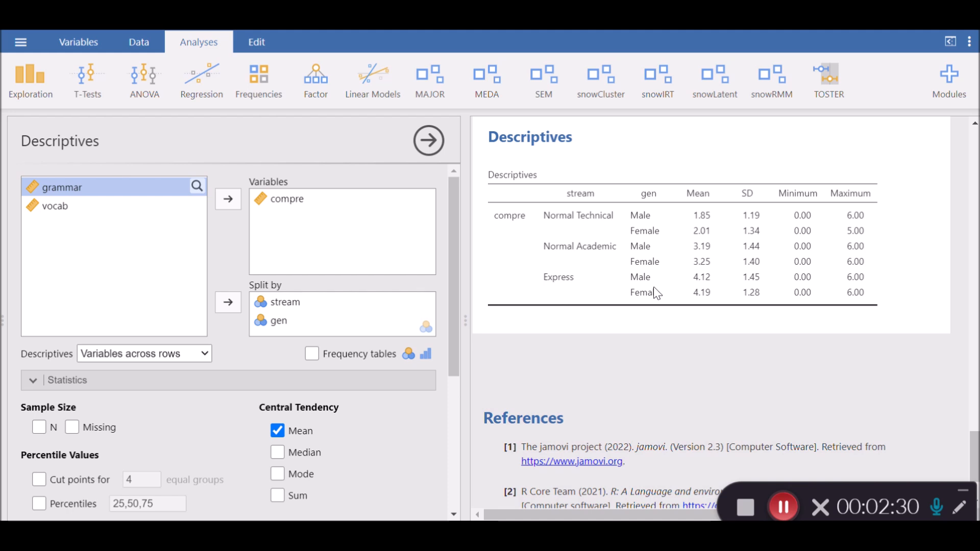
mouse_move(569, 282)
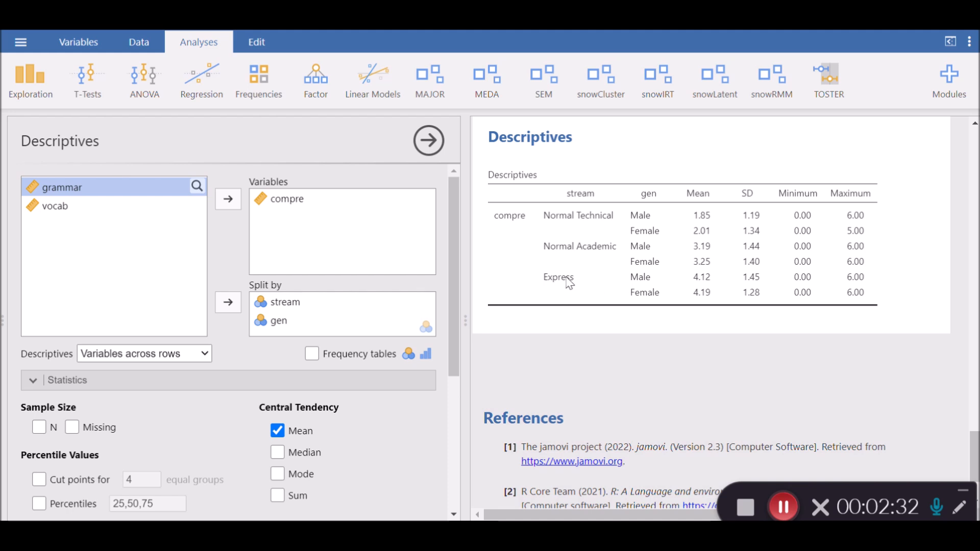
mouse_move(688, 280)
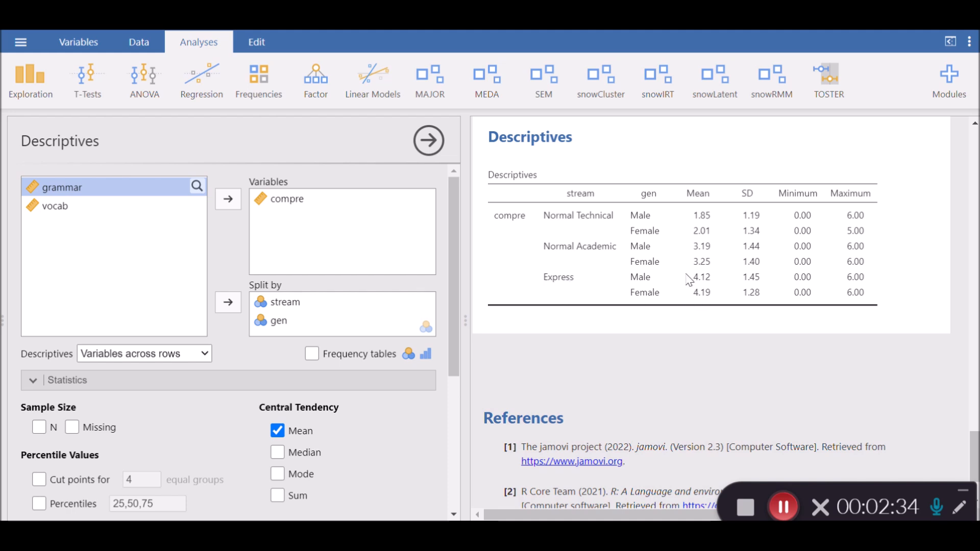
mouse_move(638, 286)
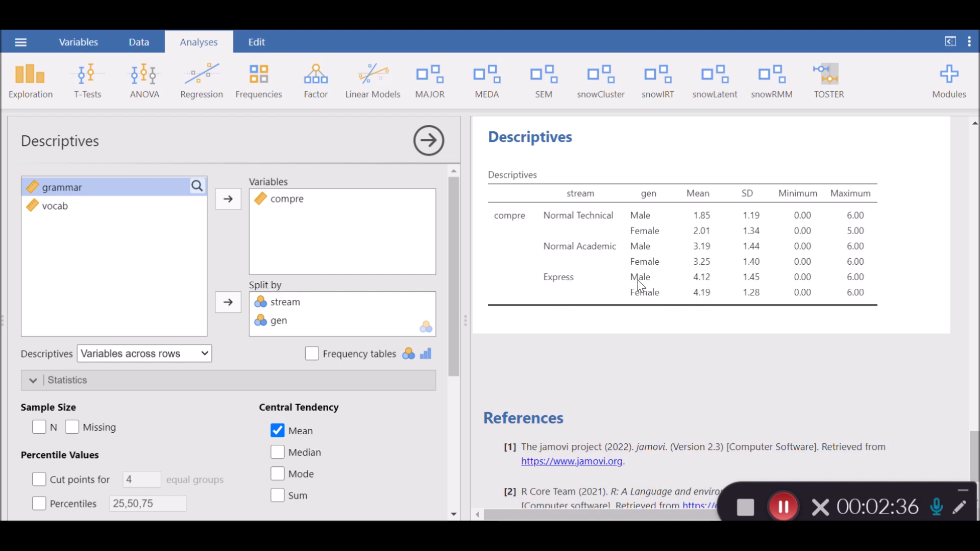
mouse_move(714, 309)
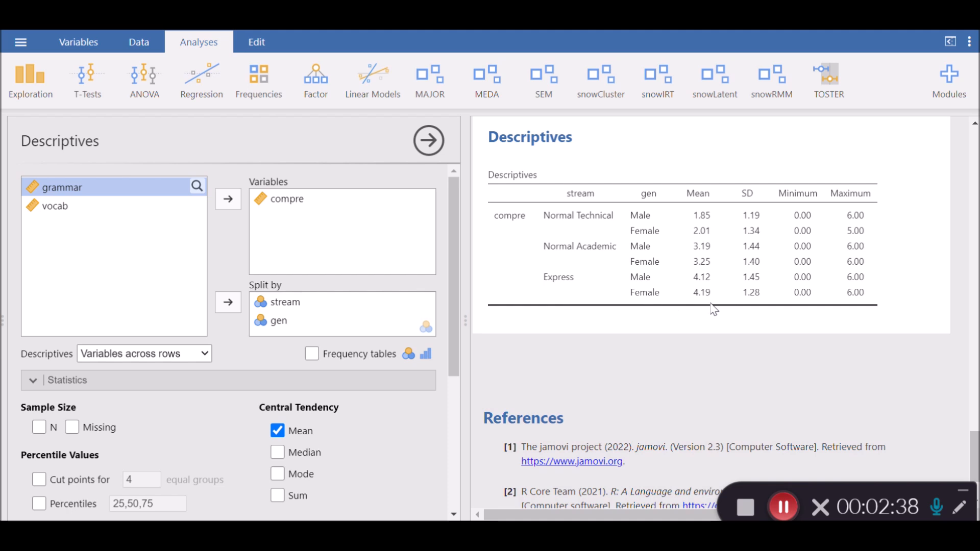
mouse_move(699, 294)
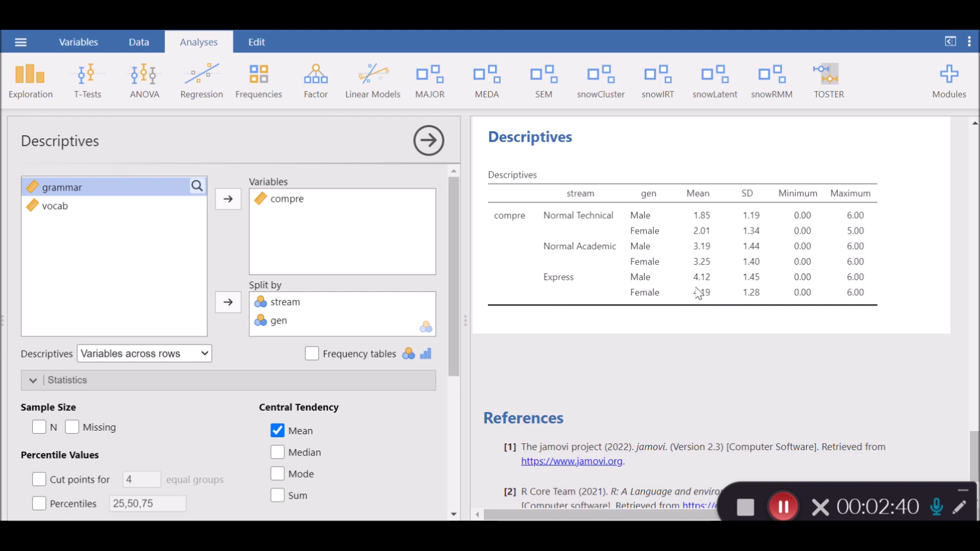
mouse_move(587, 259)
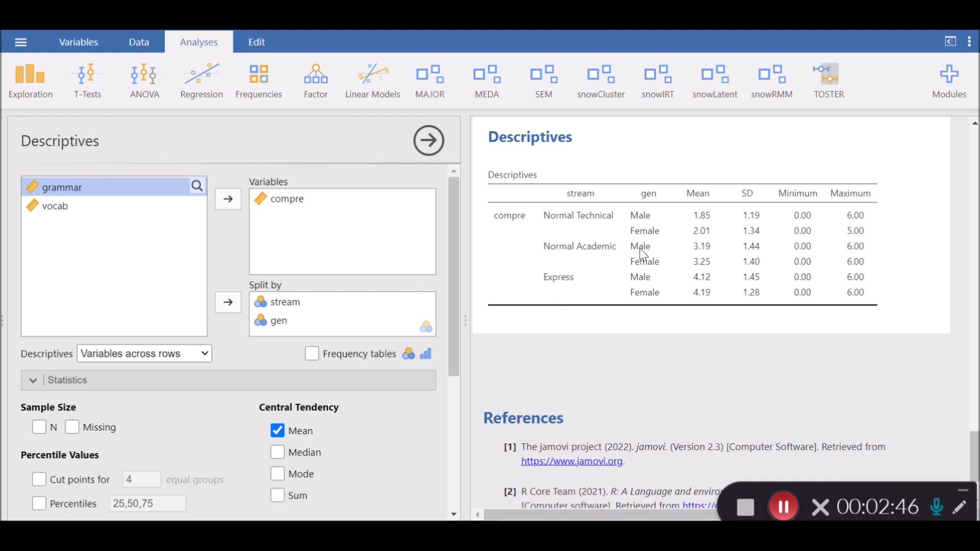
mouse_move(643, 261)
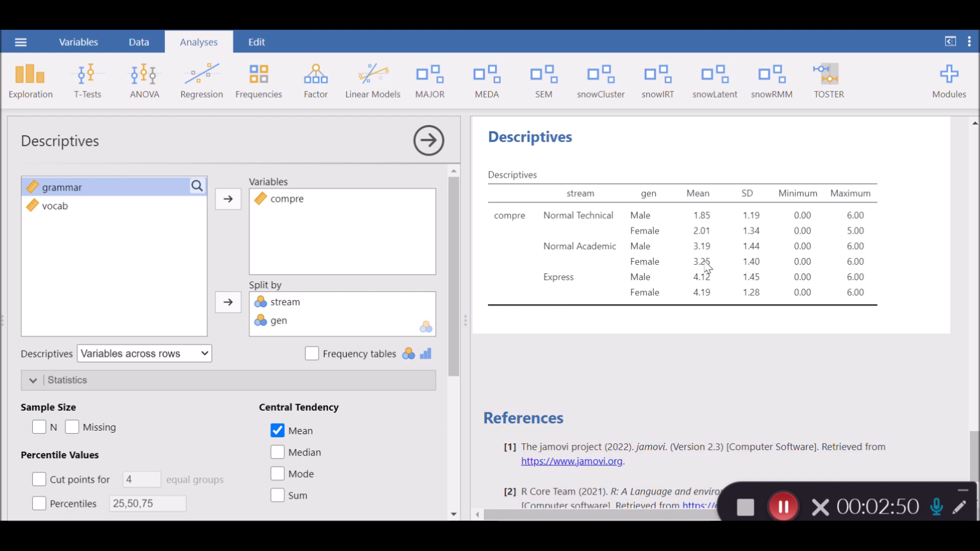
mouse_move(595, 223)
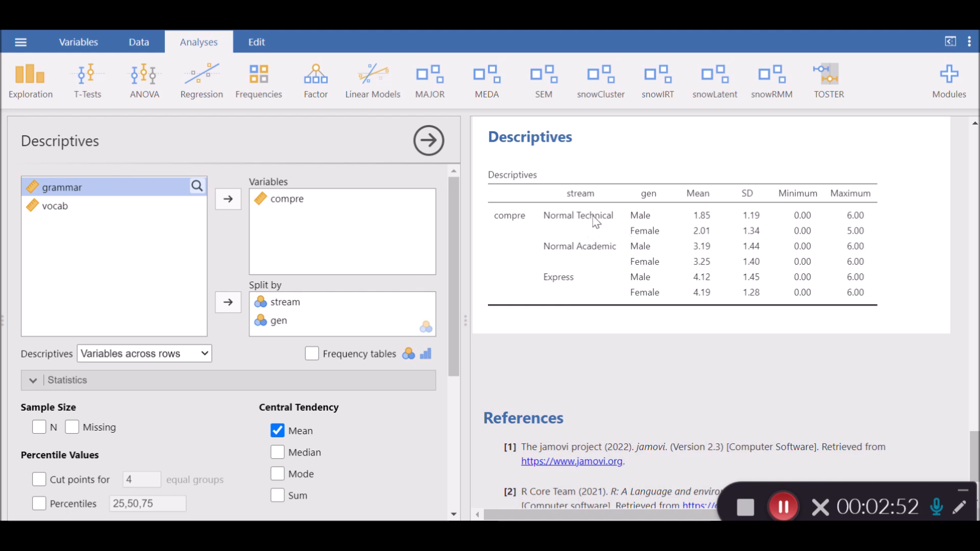
mouse_move(625, 228)
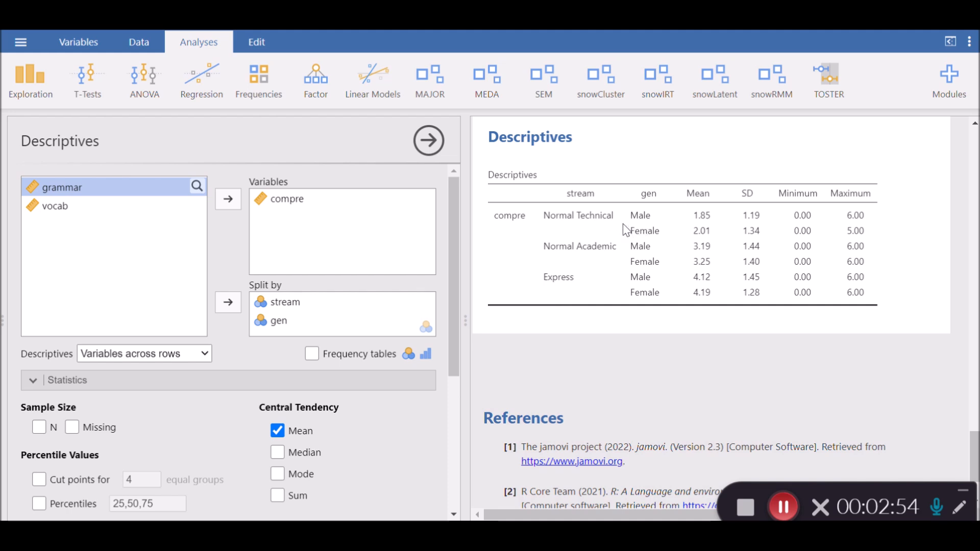
mouse_move(600, 222)
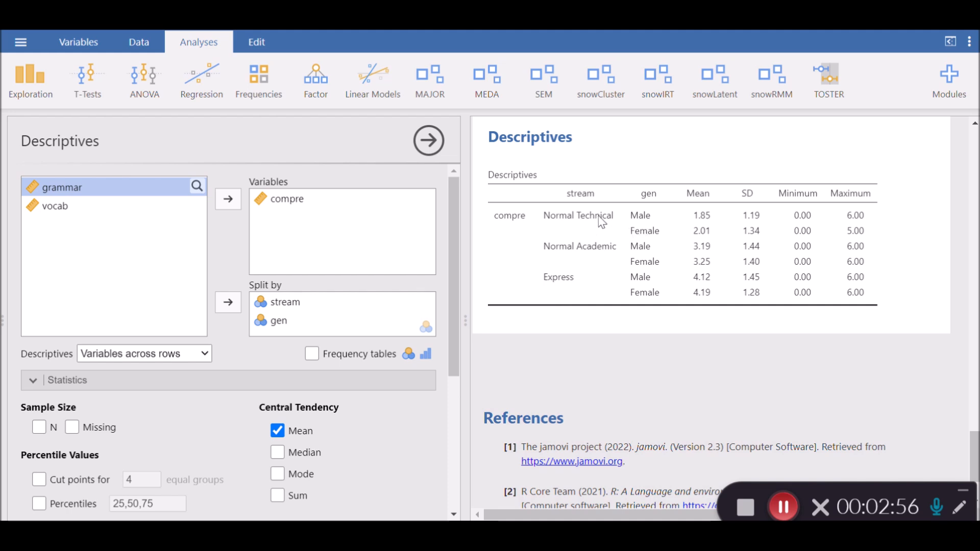
mouse_move(613, 260)
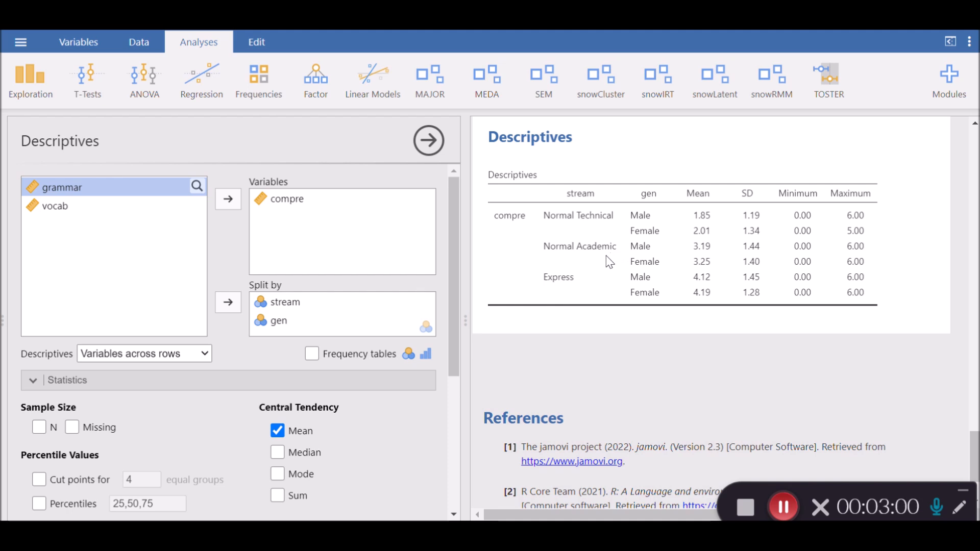
mouse_move(637, 314)
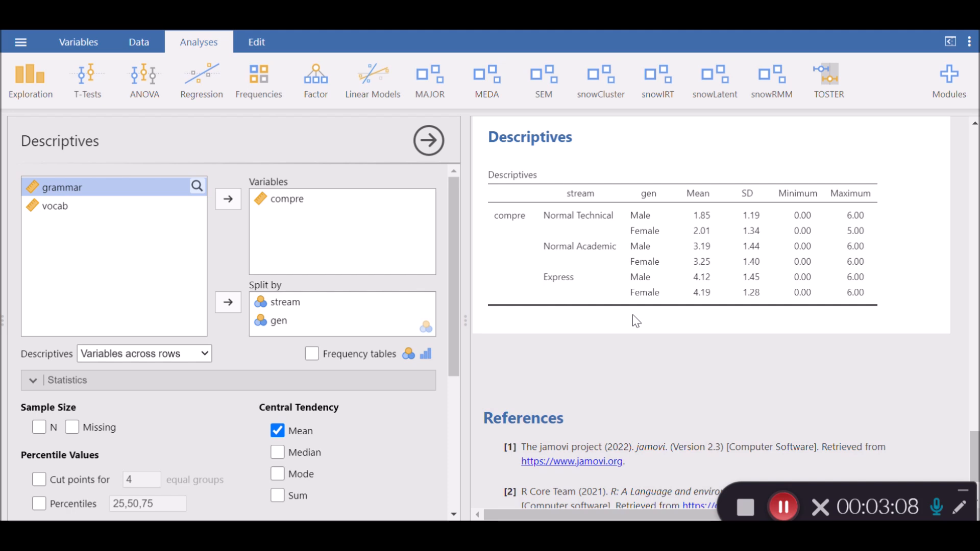
mouse_move(634, 280)
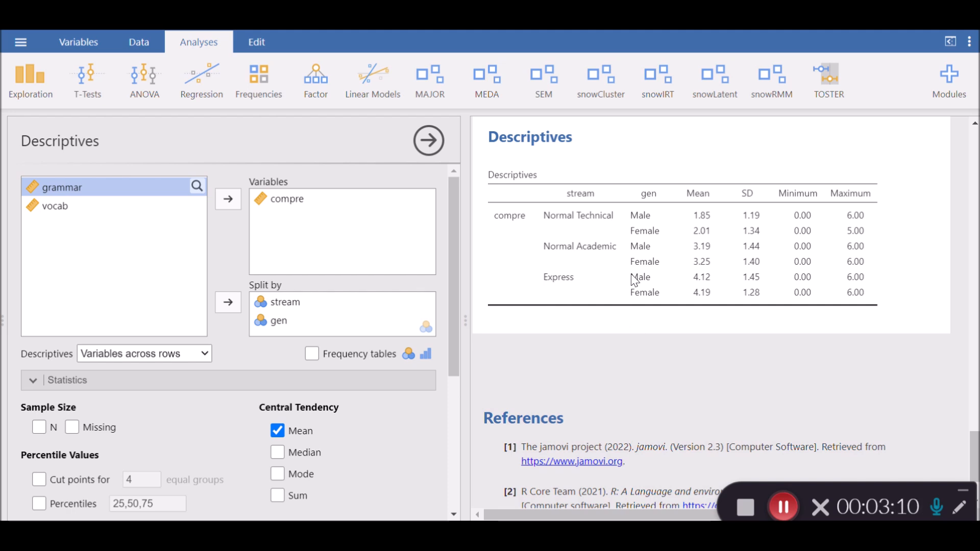
mouse_move(735, 135)
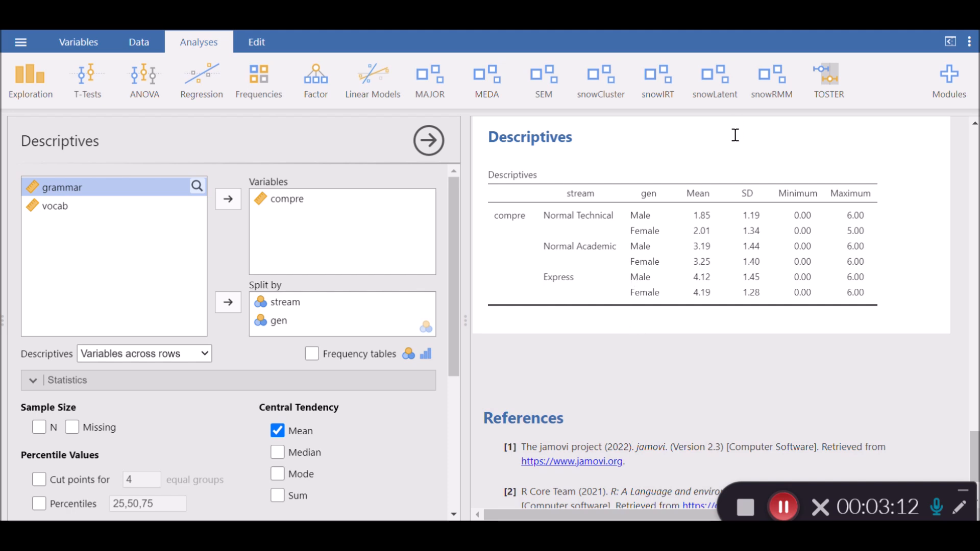
mouse_move(723, 142)
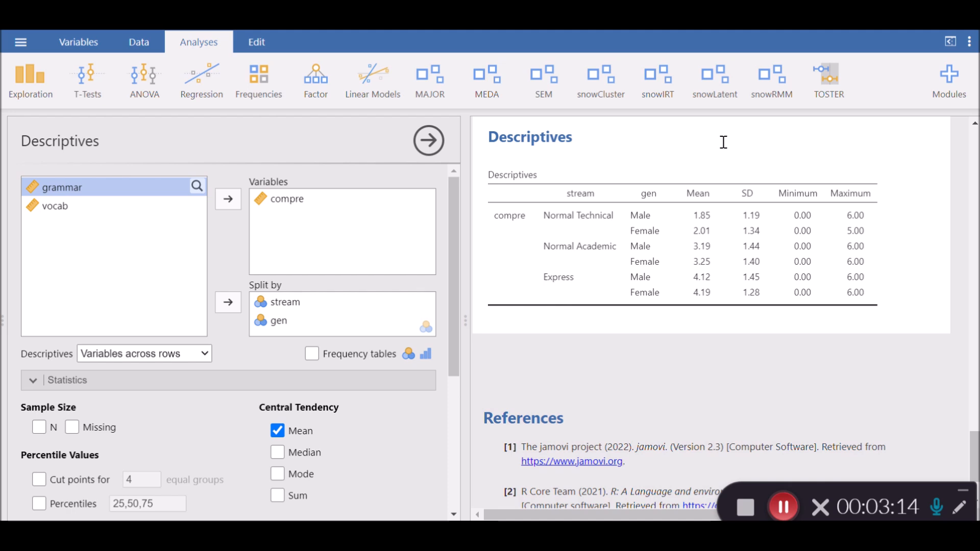
mouse_move(712, 144)
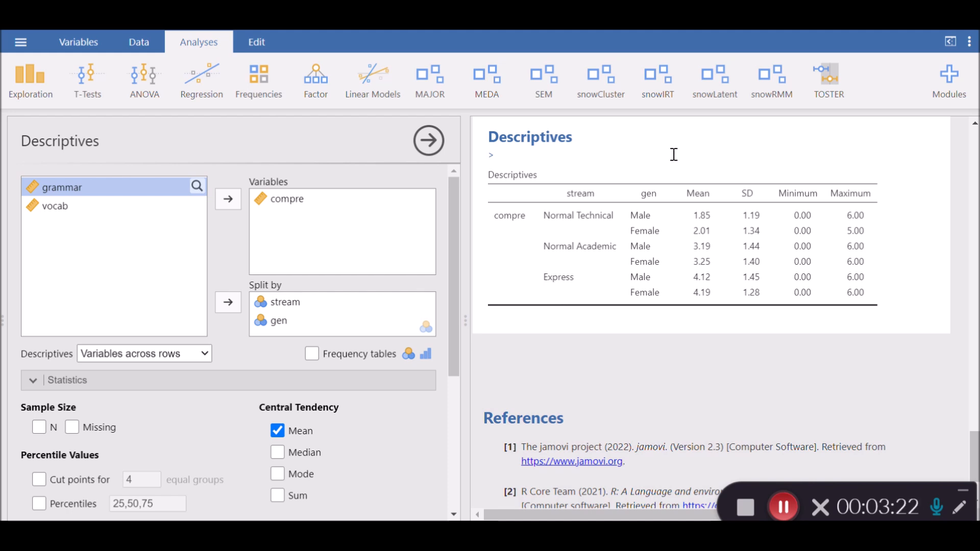
mouse_move(621, 219)
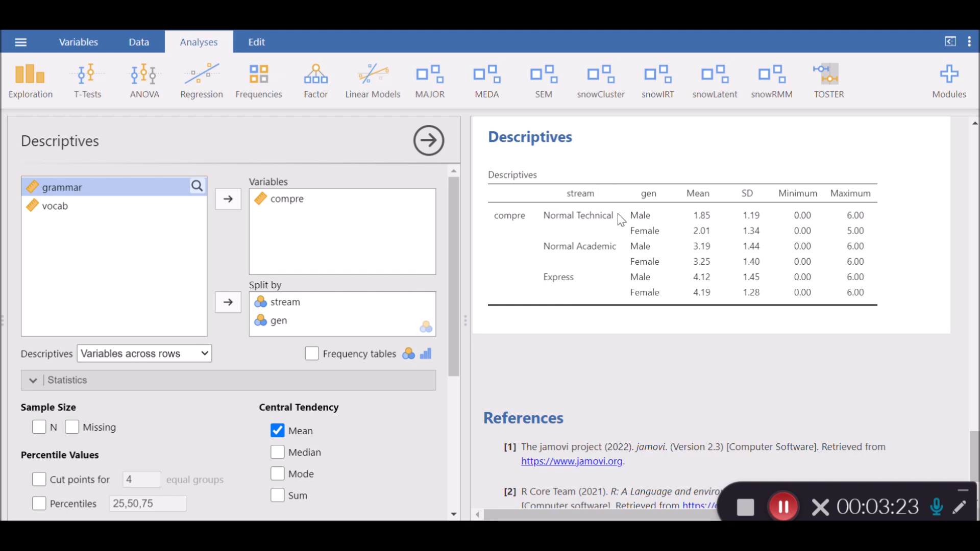
mouse_move(643, 189)
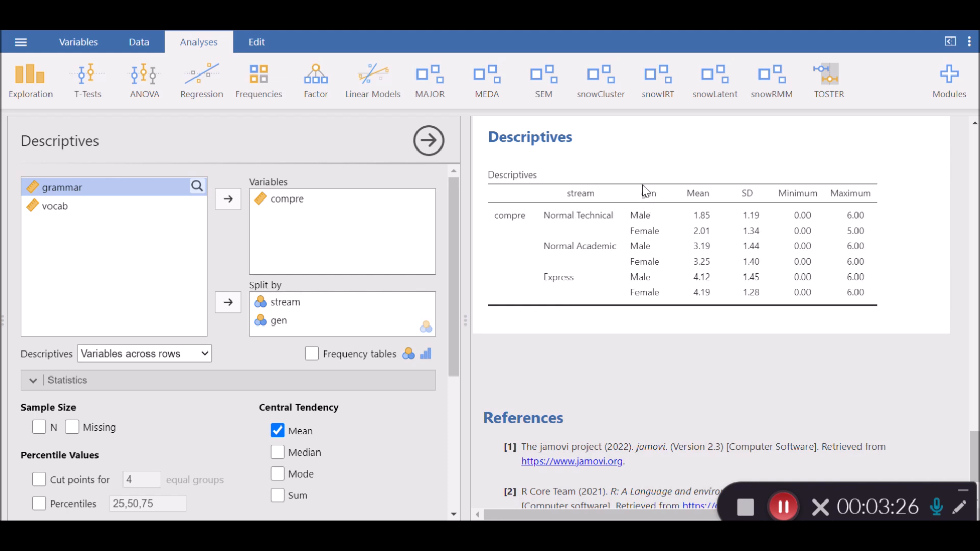
mouse_move(580, 208)
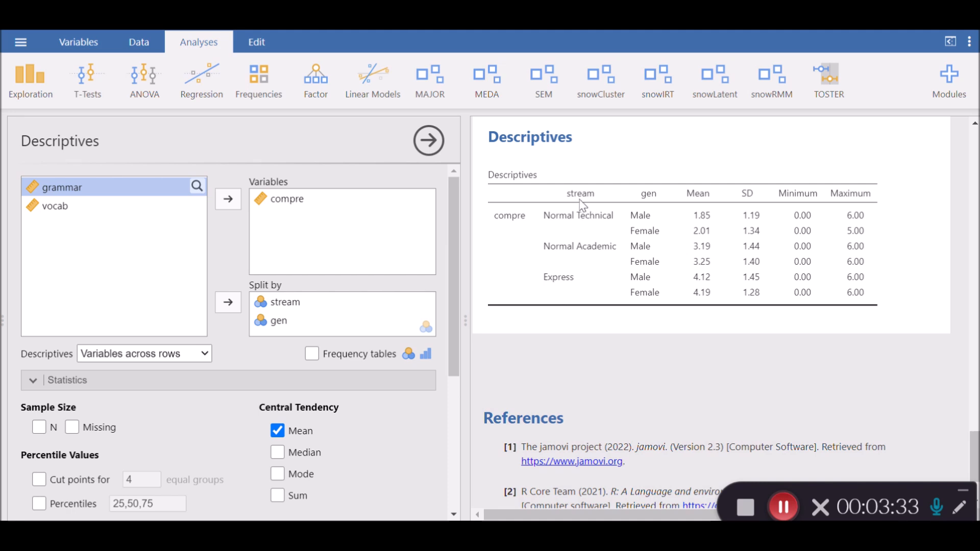
mouse_move(643, 202)
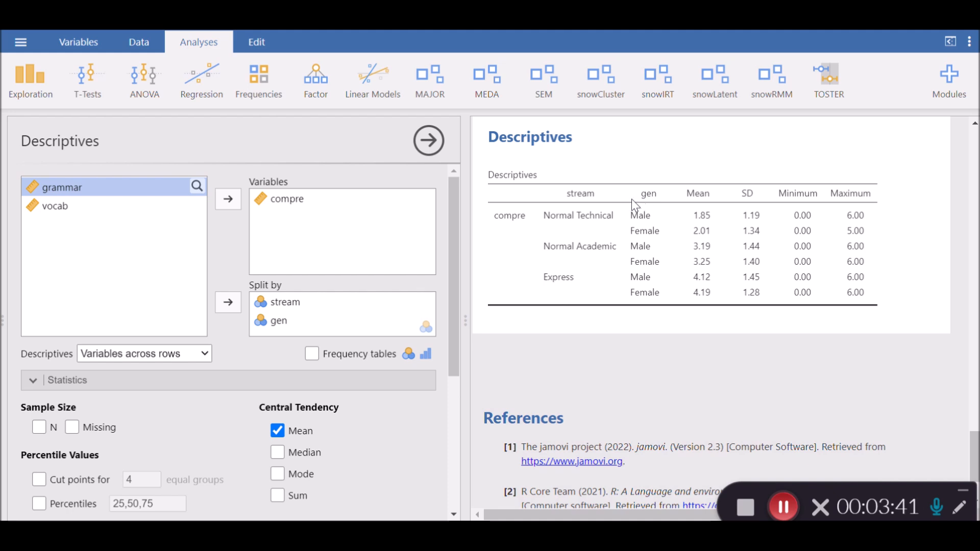
mouse_move(595, 204)
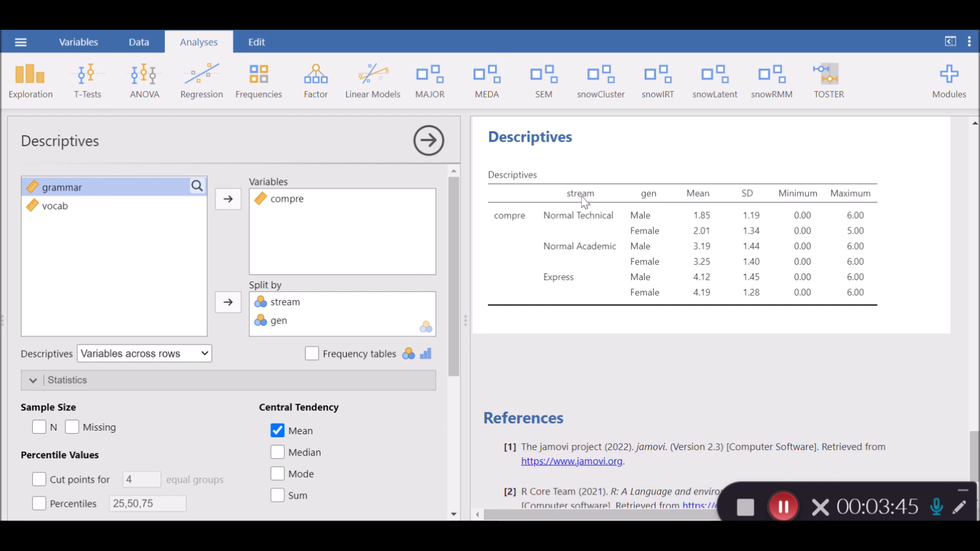
mouse_move(652, 201)
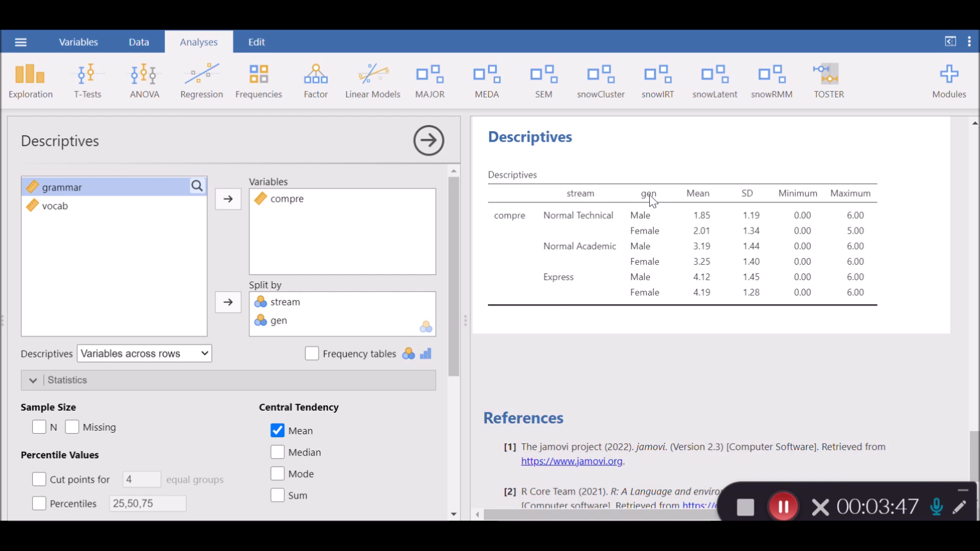
mouse_move(612, 204)
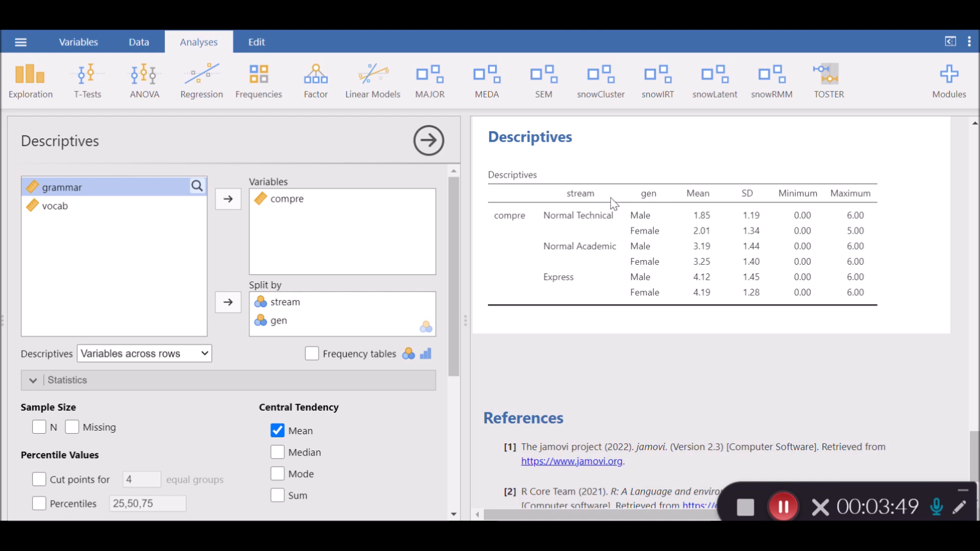
mouse_move(599, 203)
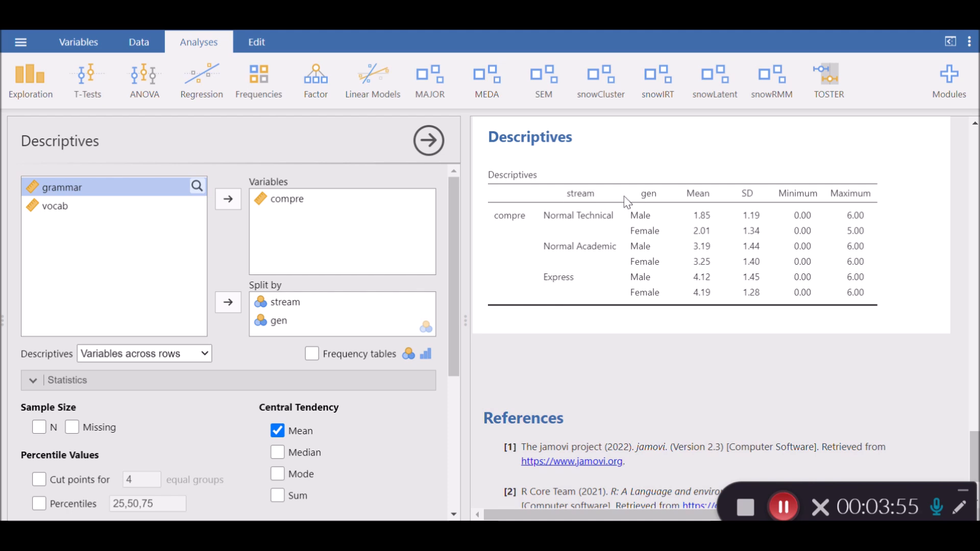
mouse_move(506, 216)
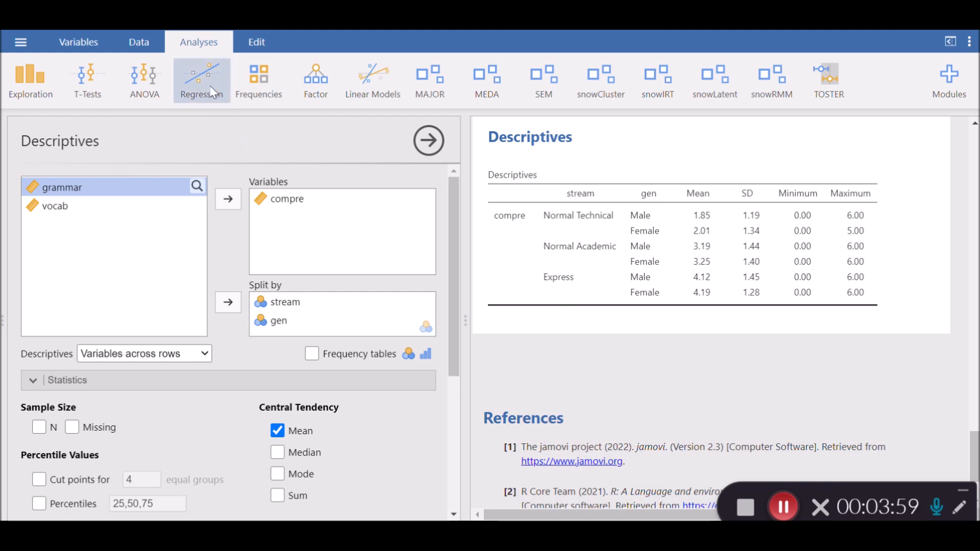
Start a new Linear Regression analysis and select compre for assignment
left_click(201, 80)
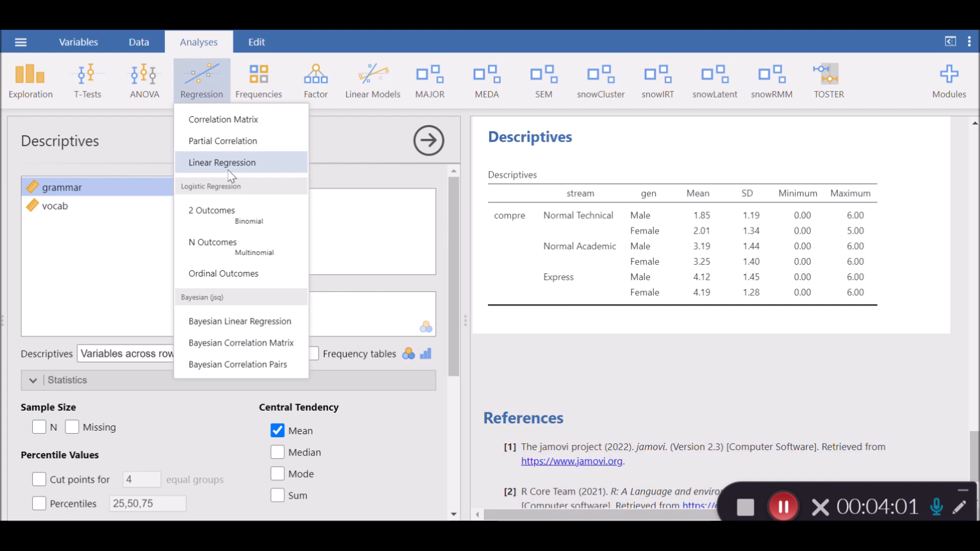
left_click(221, 163)
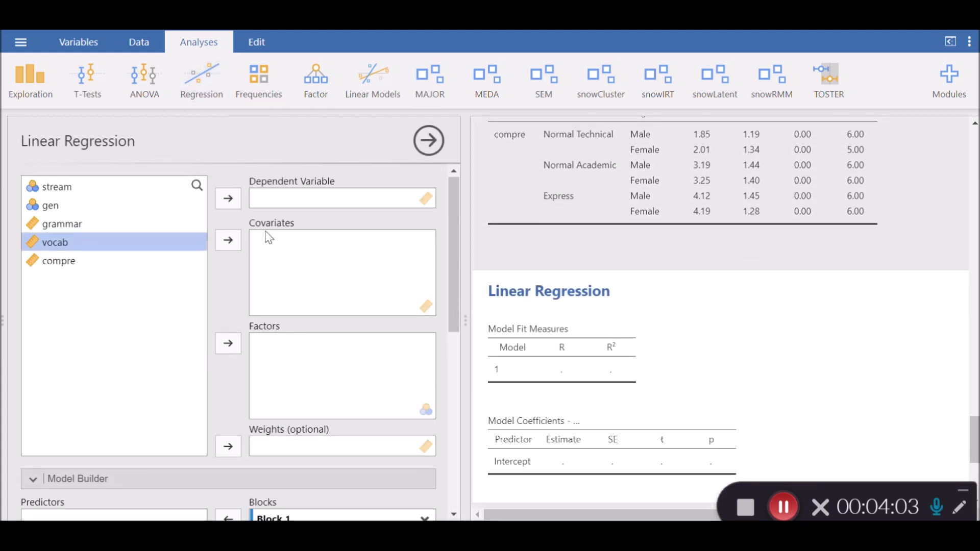
mouse_move(175, 227)
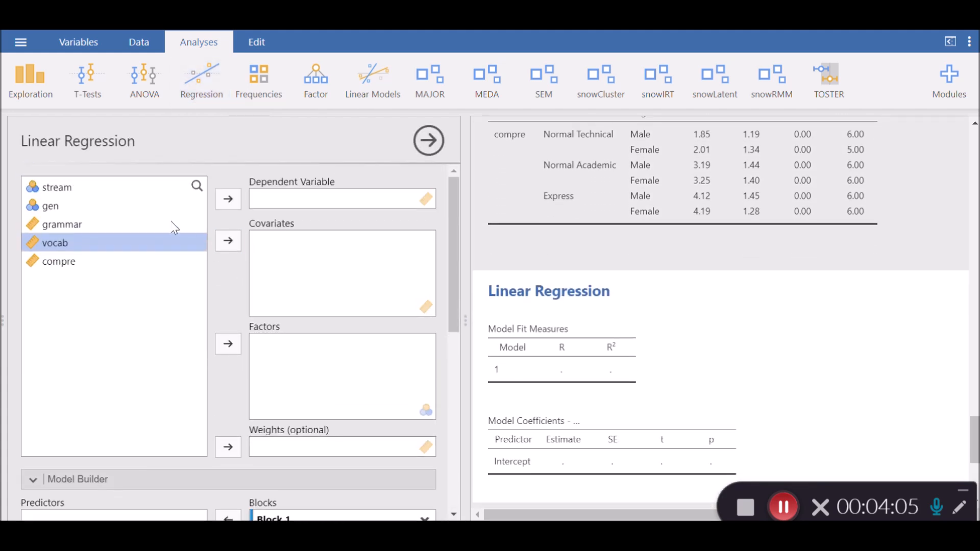
mouse_move(109, 145)
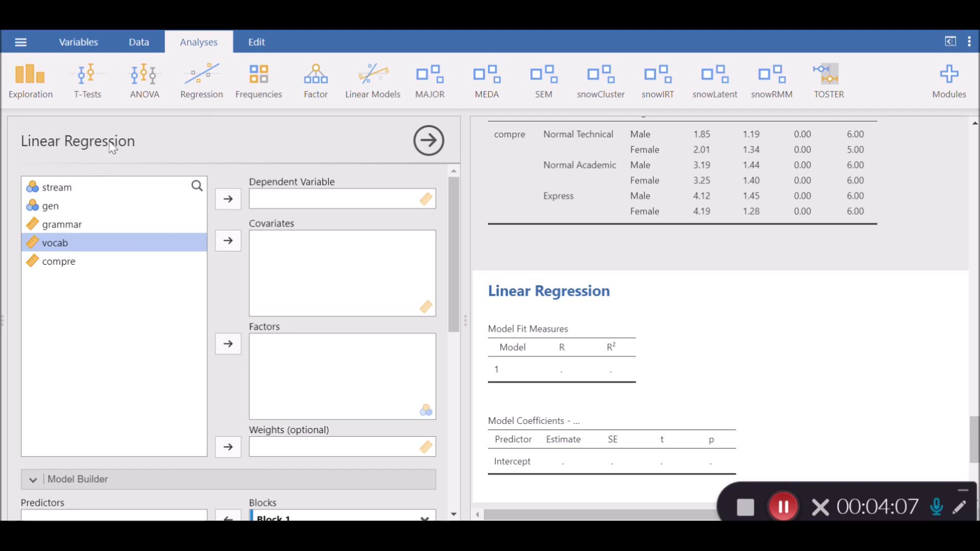
mouse_move(146, 161)
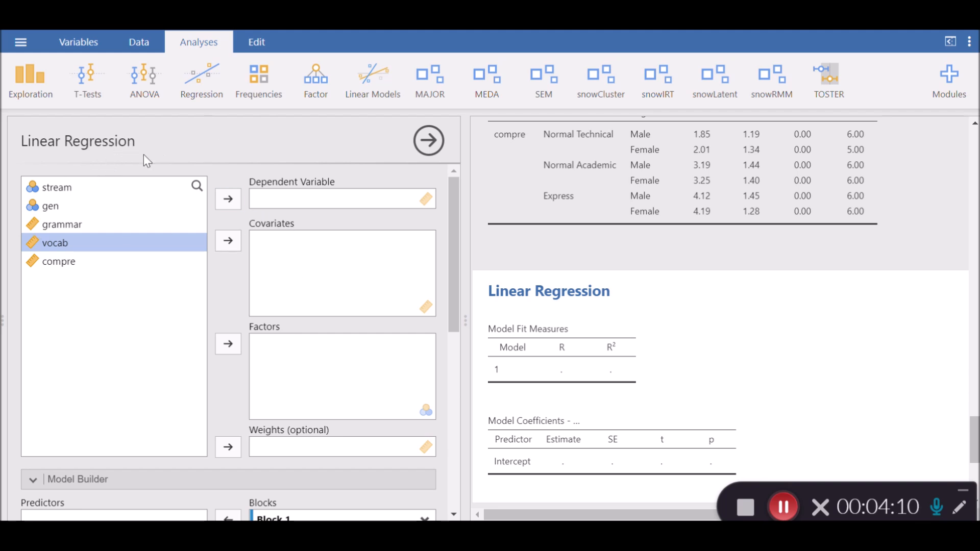
left_click(58, 261)
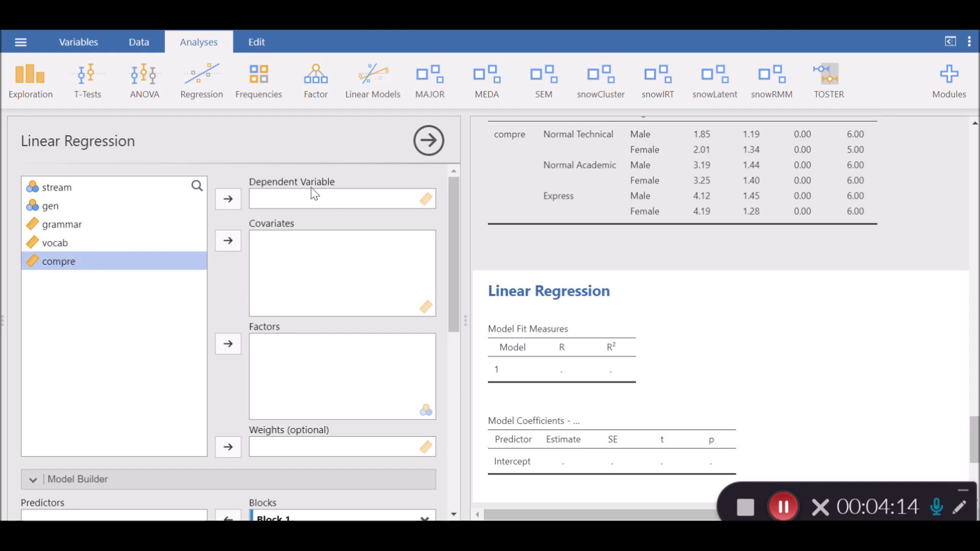
left_click(228, 199)
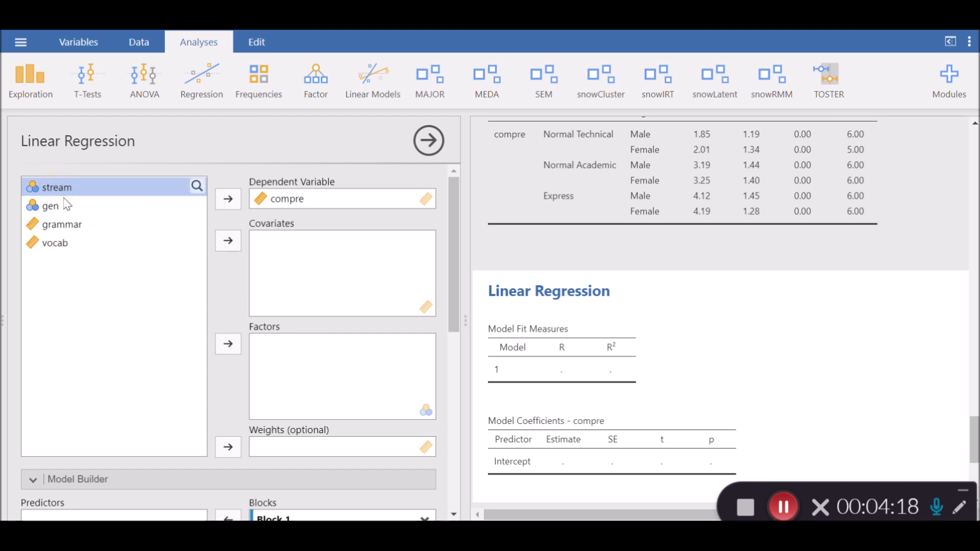
left_click(50, 206)
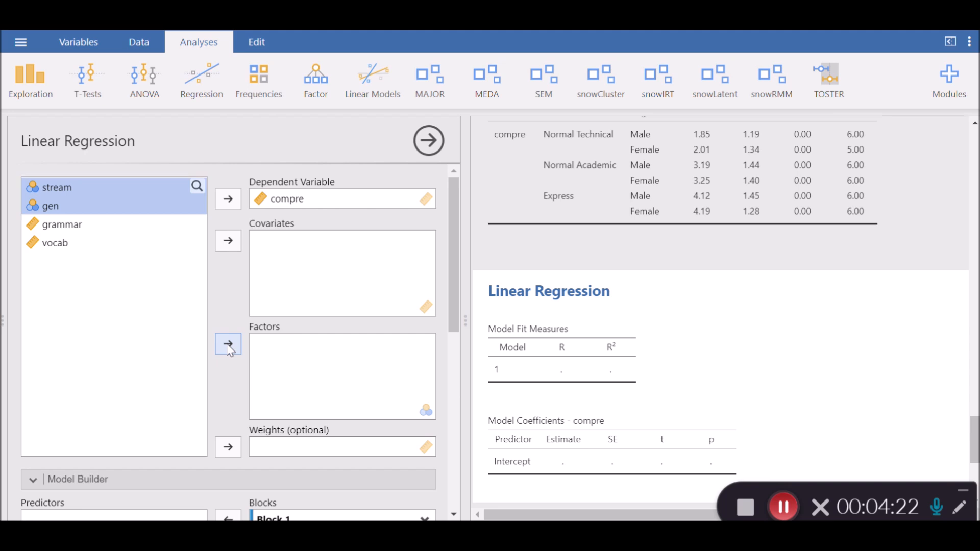
left_click(228, 345)
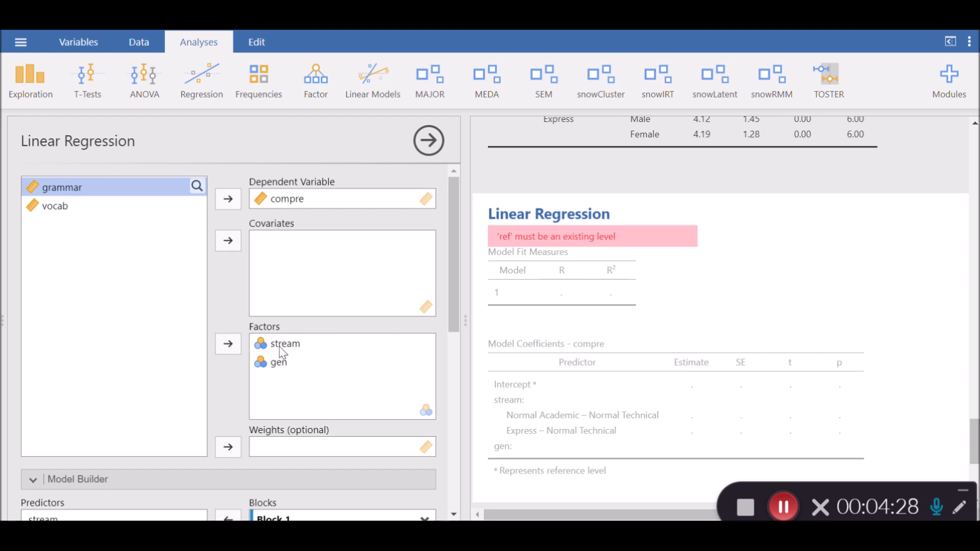
mouse_move(285, 199)
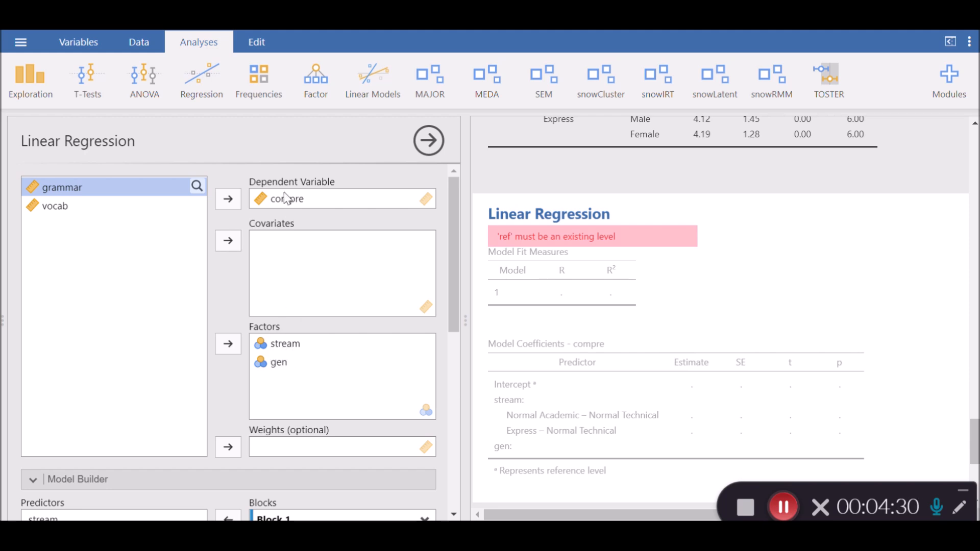
mouse_move(318, 200)
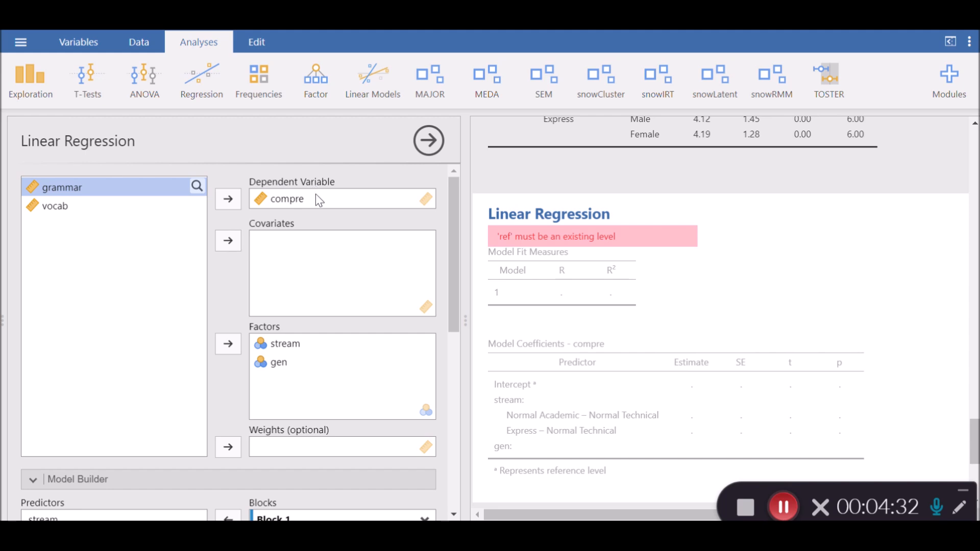
mouse_move(297, 245)
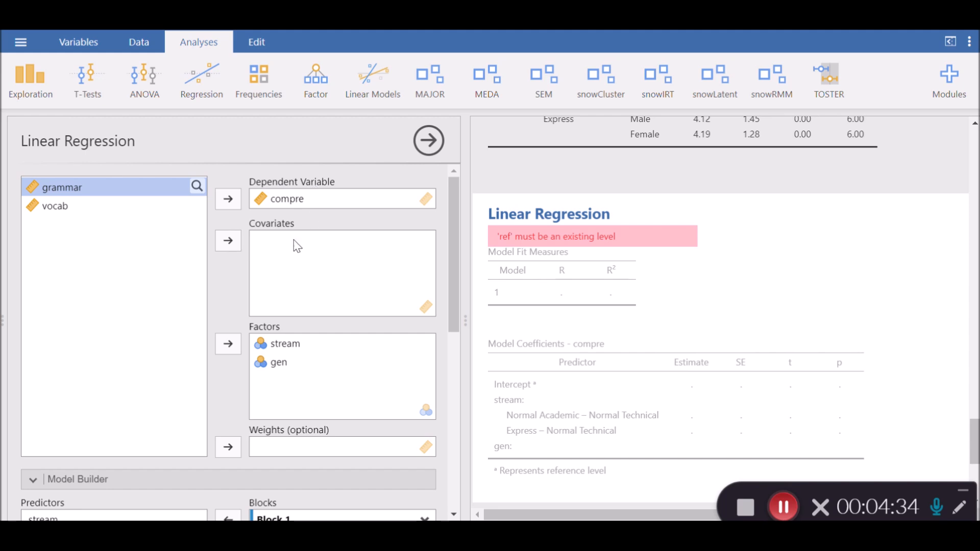
mouse_move(292, 248)
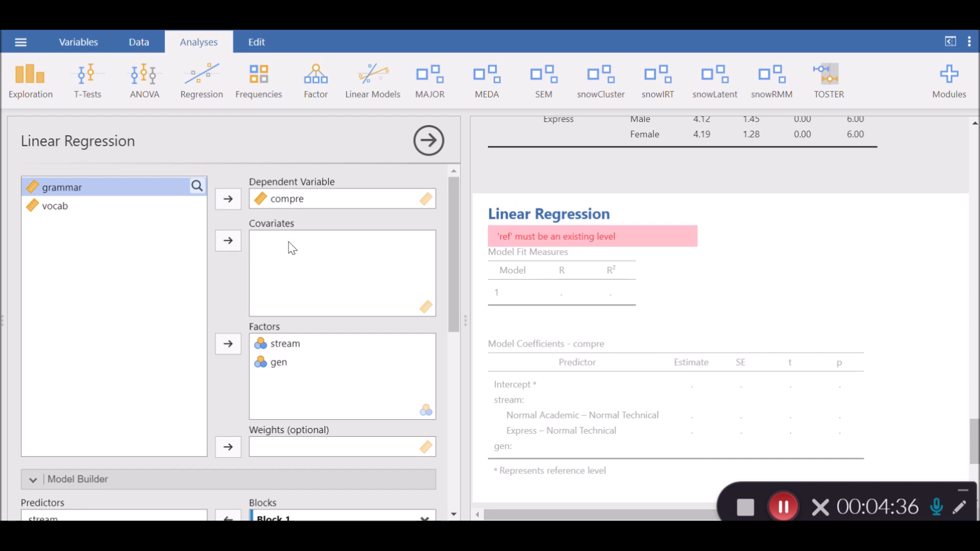
mouse_move(284, 198)
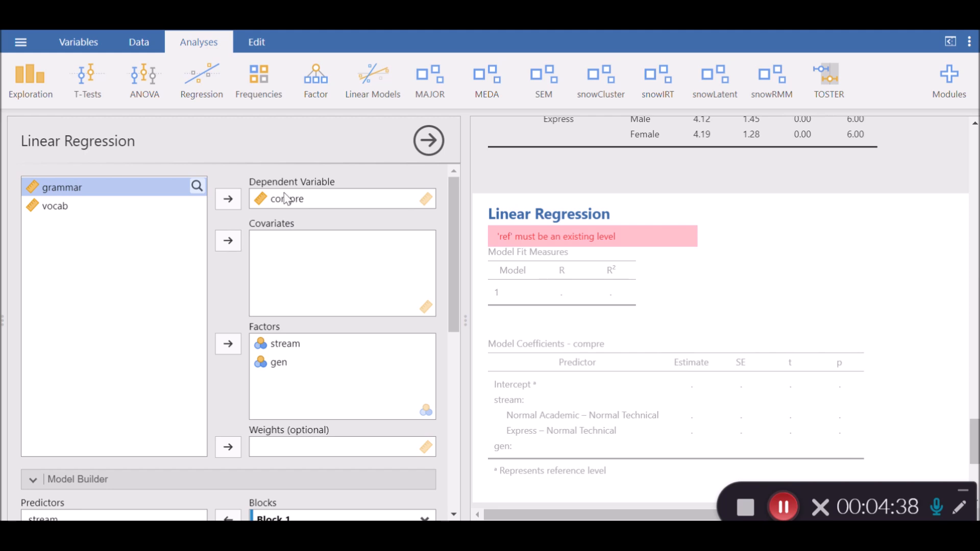
mouse_move(298, 249)
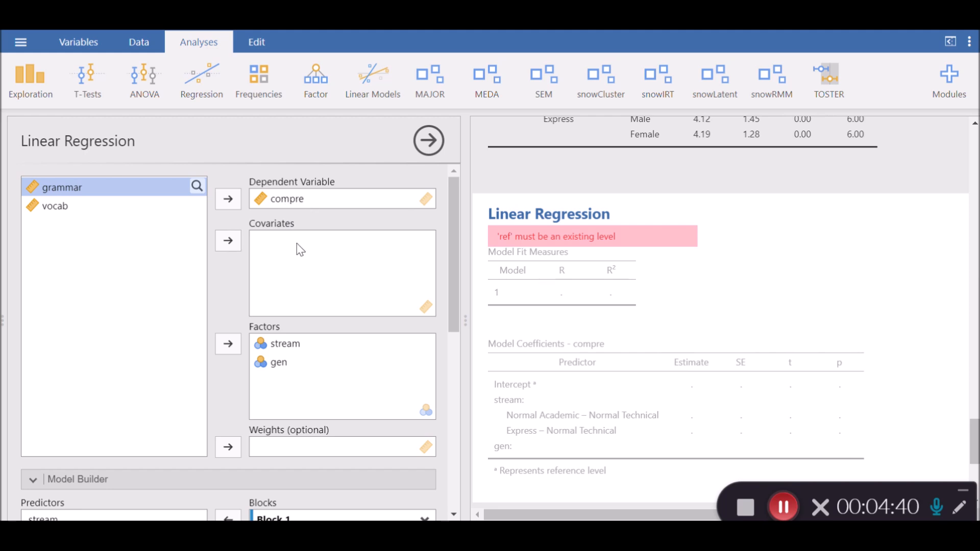
mouse_move(152, 252)
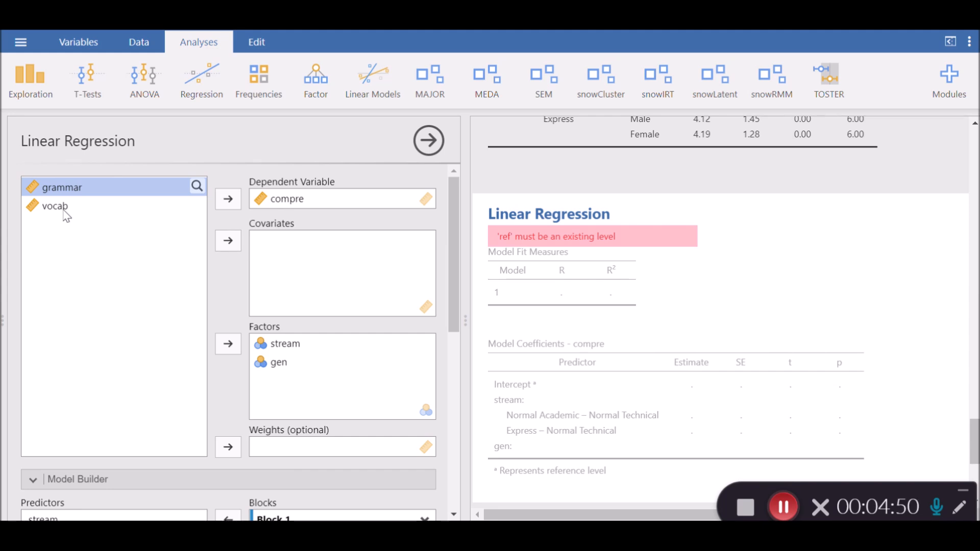
mouse_move(316, 289)
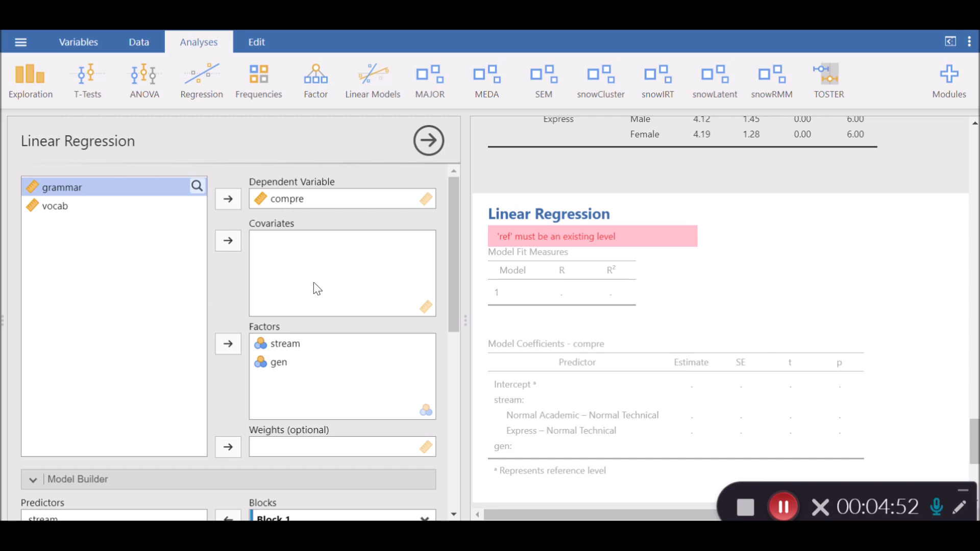
mouse_move(561, 274)
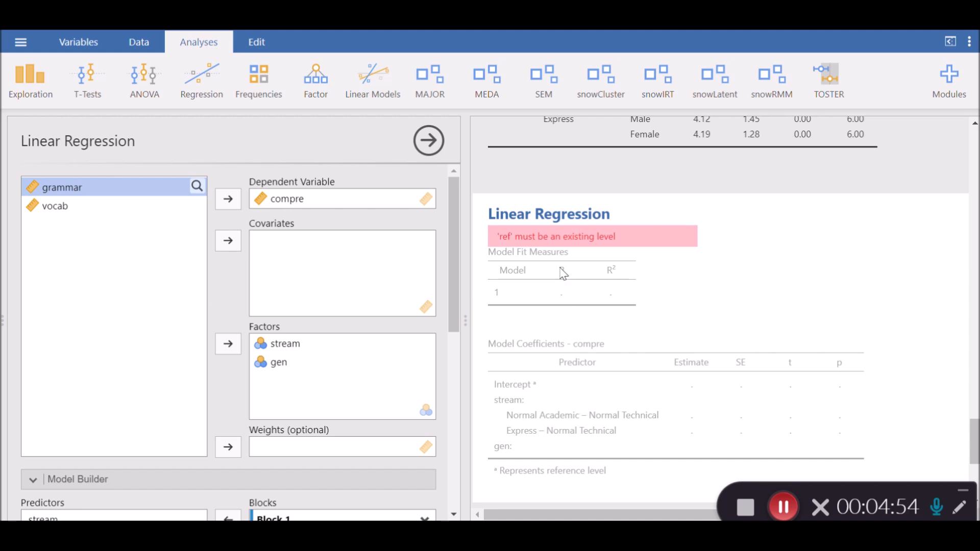
mouse_move(559, 265)
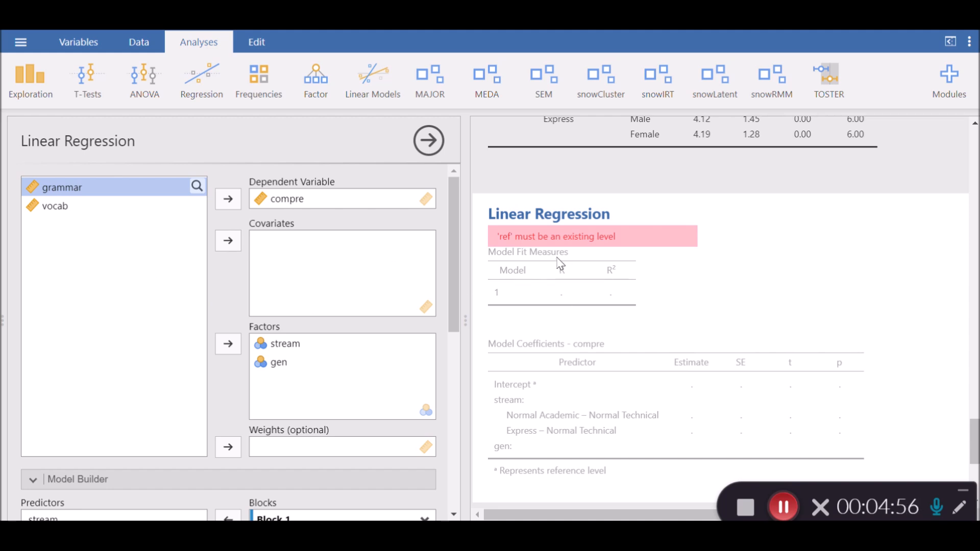
mouse_move(448, 275)
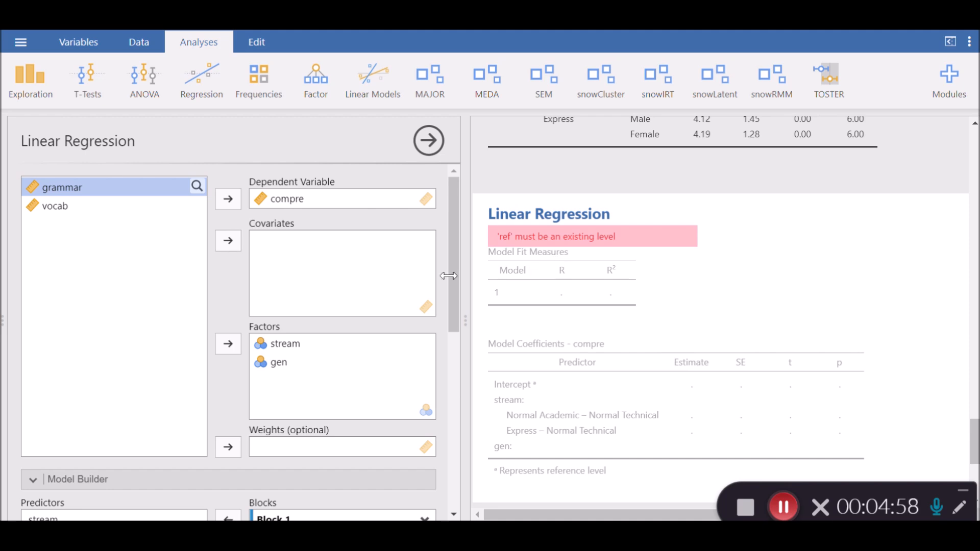
mouse_move(582, 275)
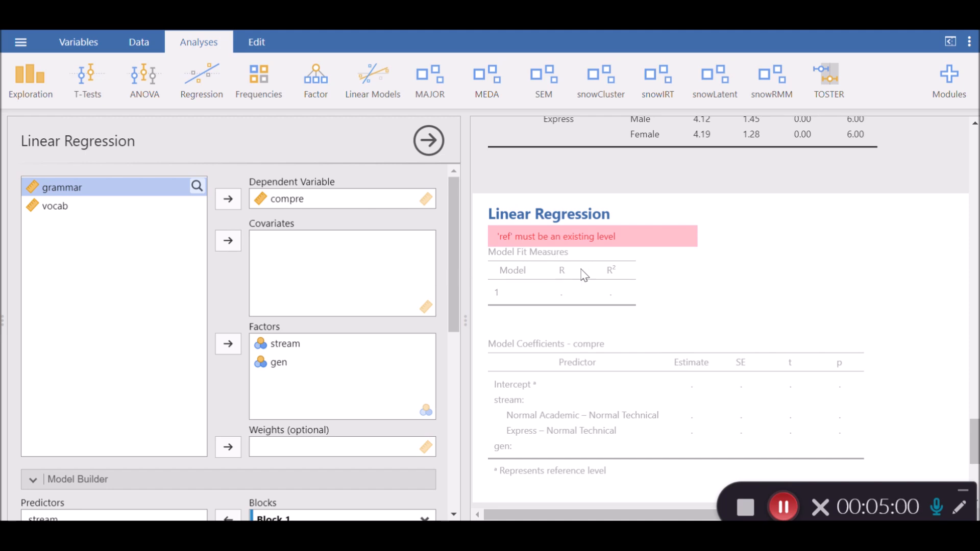
Expand the Reference Levels section in the Linear Regression options
scroll("down", 3)
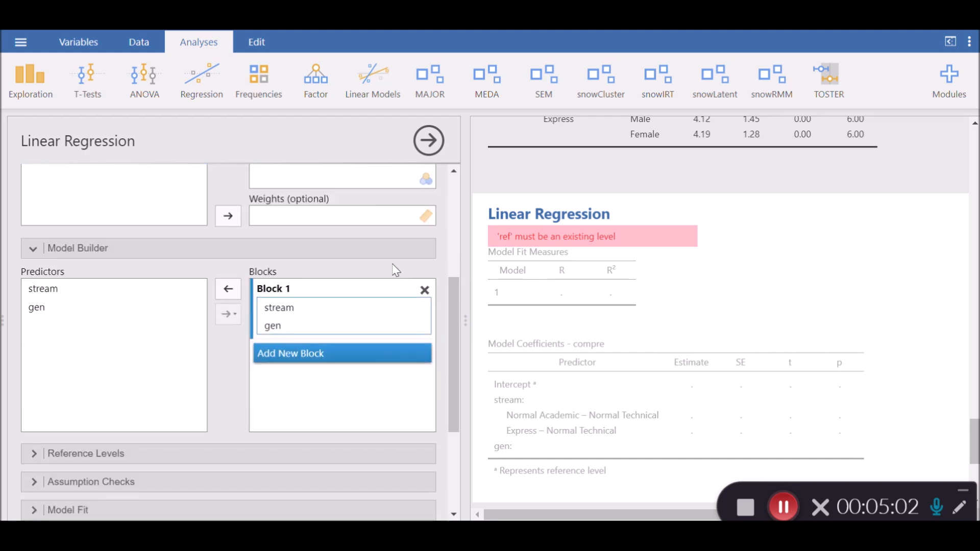
scroll("up", 3)
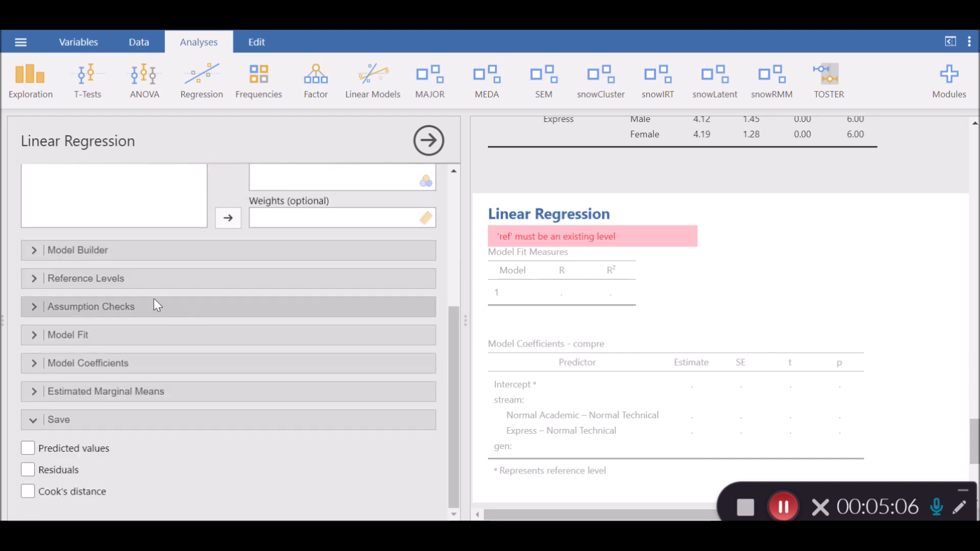
left_click(86, 278)
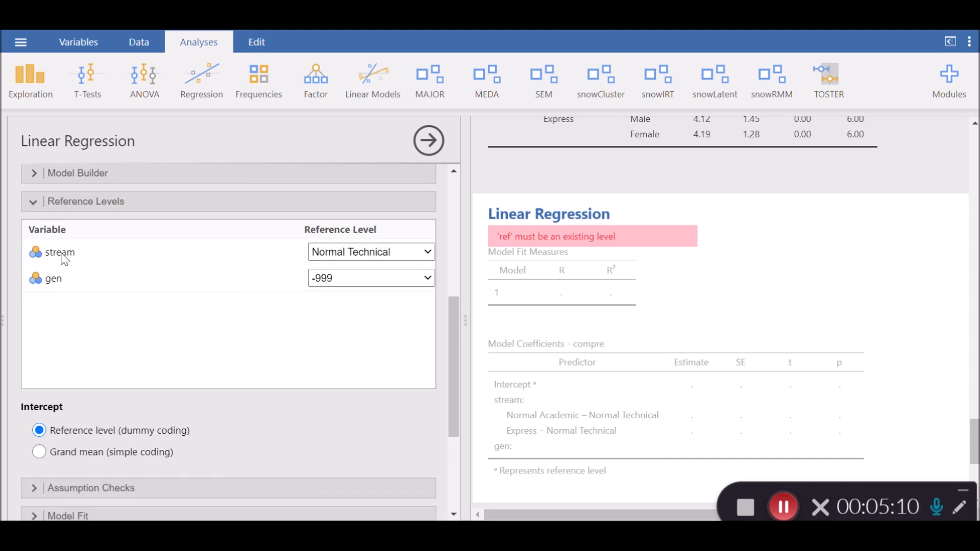
Keep Normal Technical as stream's reference level and list gen's reference choices
left_click(370, 251)
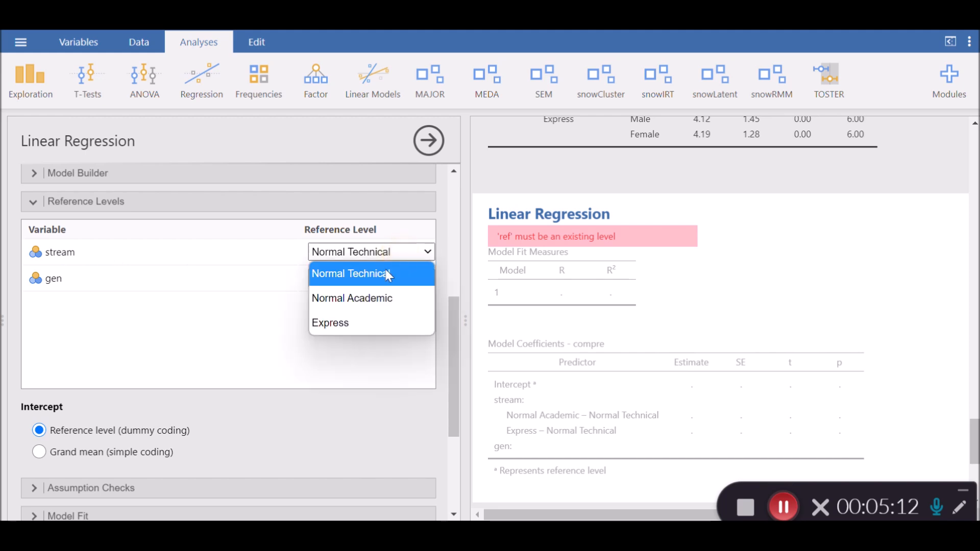
mouse_move(353, 279)
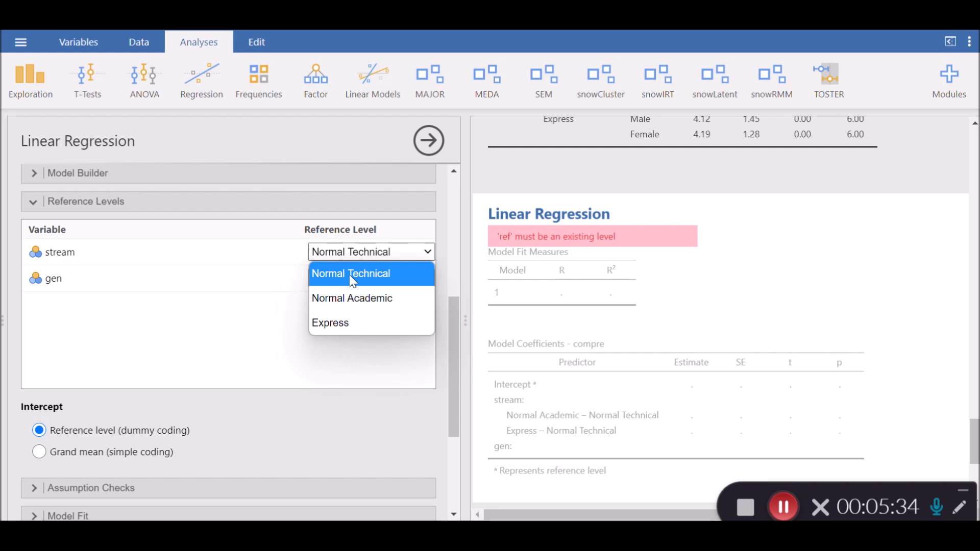
left_click(370, 278)
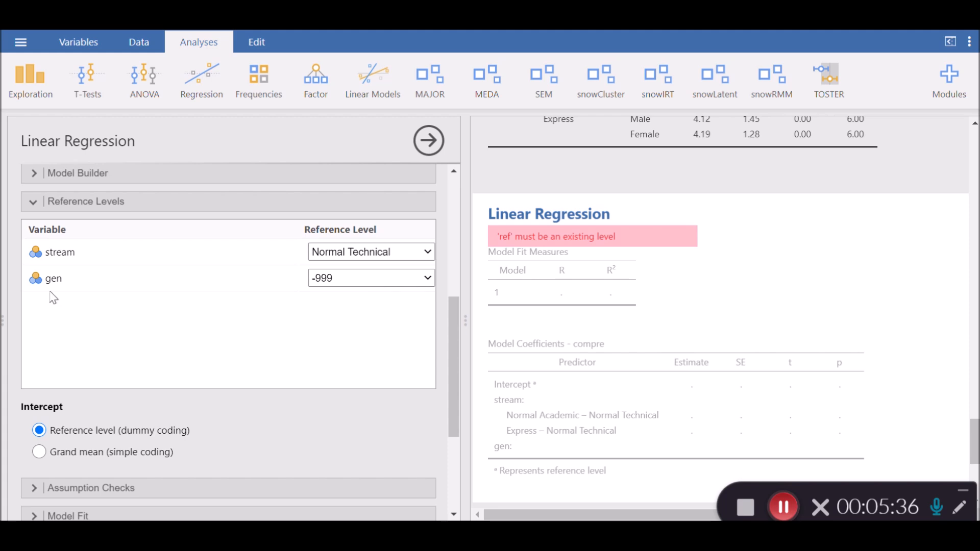
left_click(370, 278)
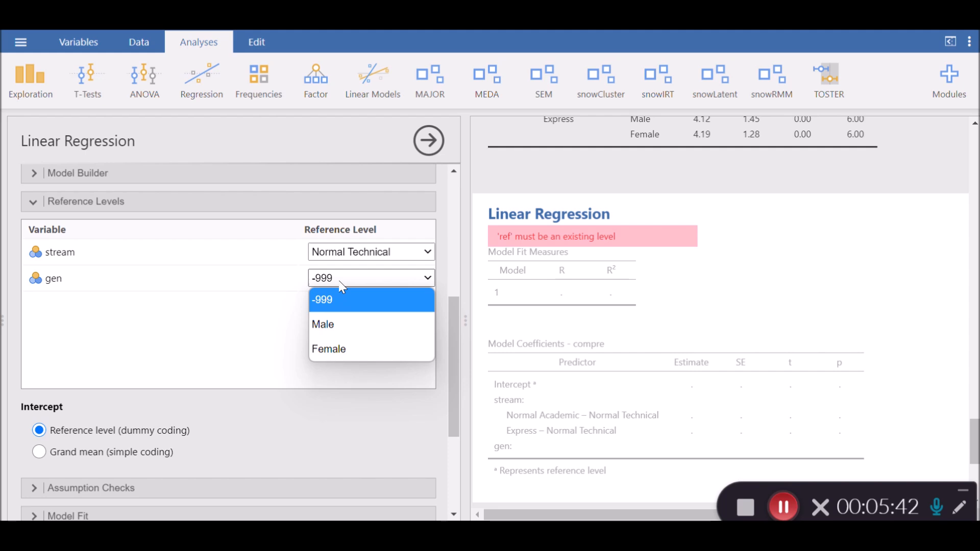
mouse_move(334, 340)
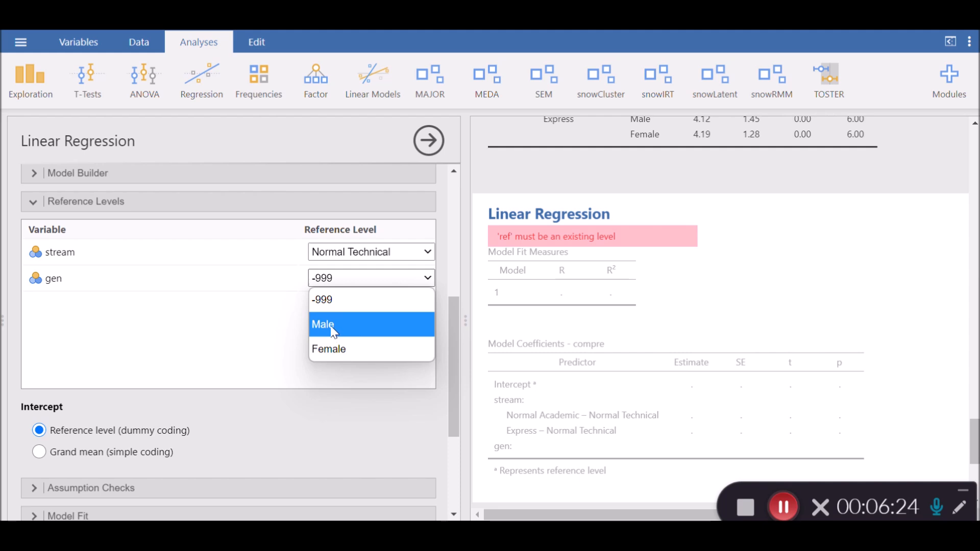
Make Male the gen reference level and add the Omnibus ANOVA test
left_click(323, 325)
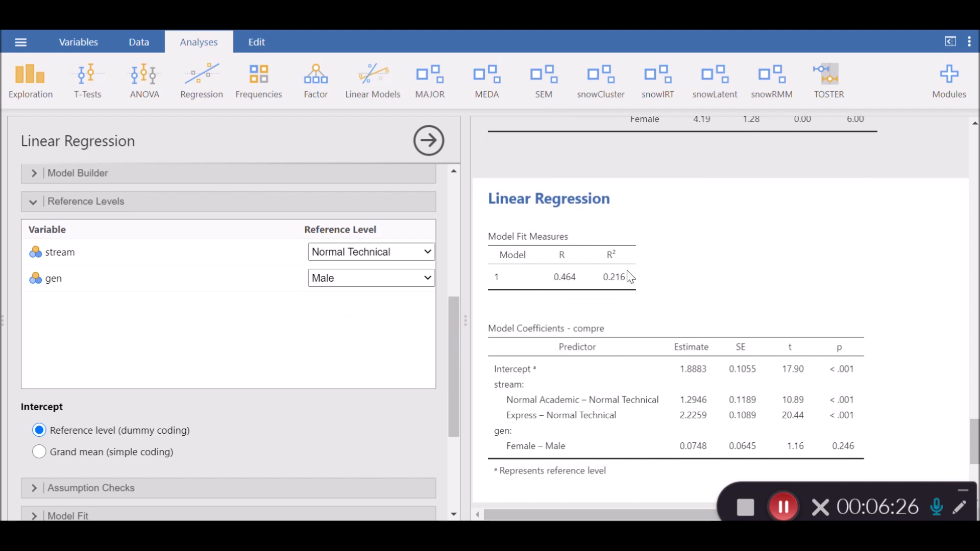
scroll("down", 3)
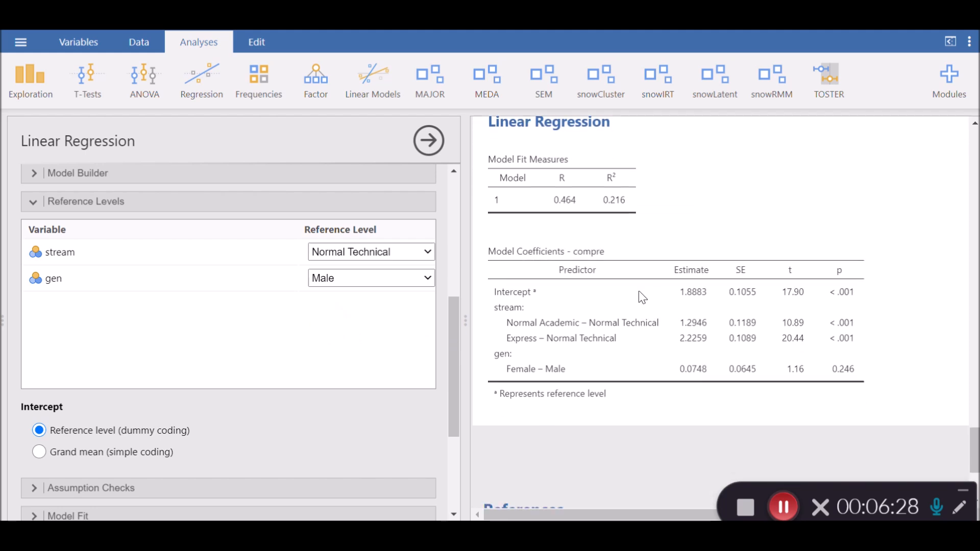
mouse_move(613, 342)
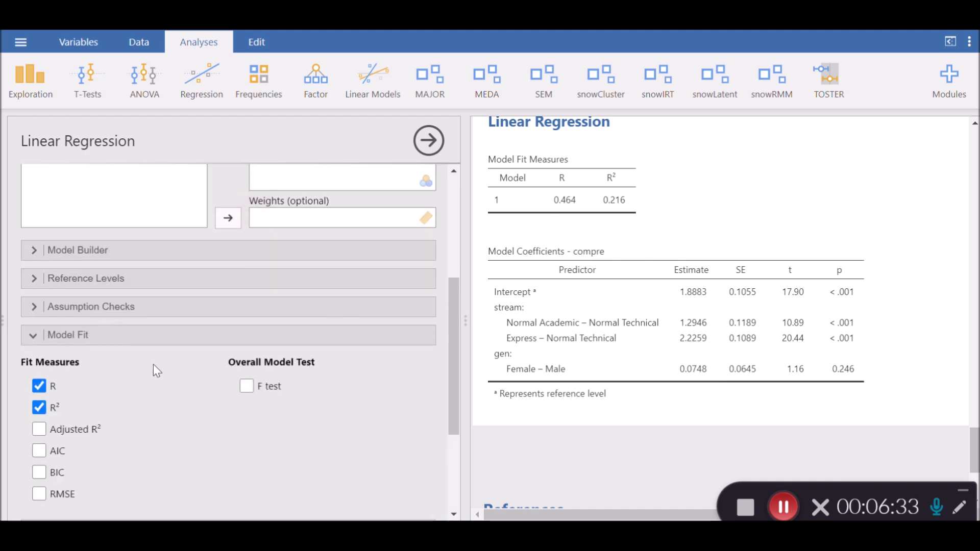
scroll("down", 3)
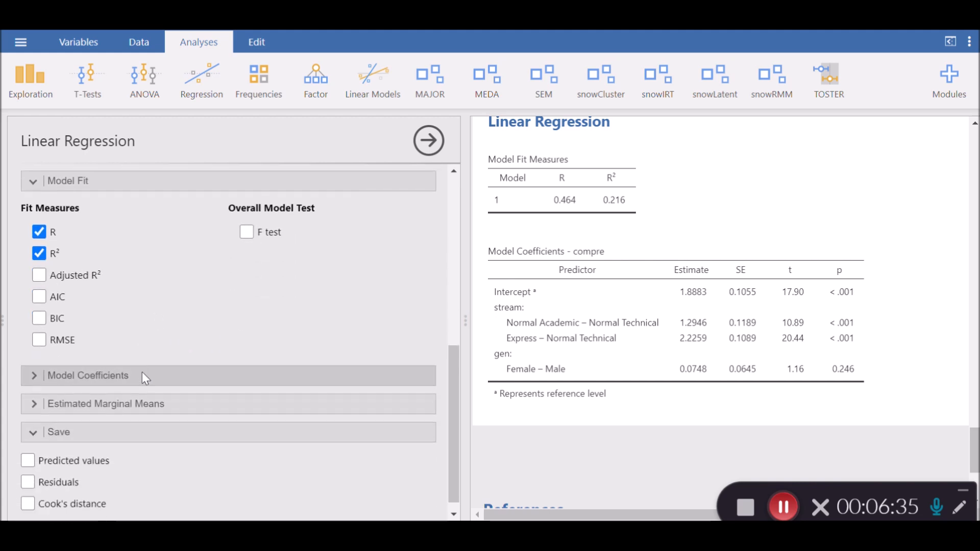
left_click(87, 375)
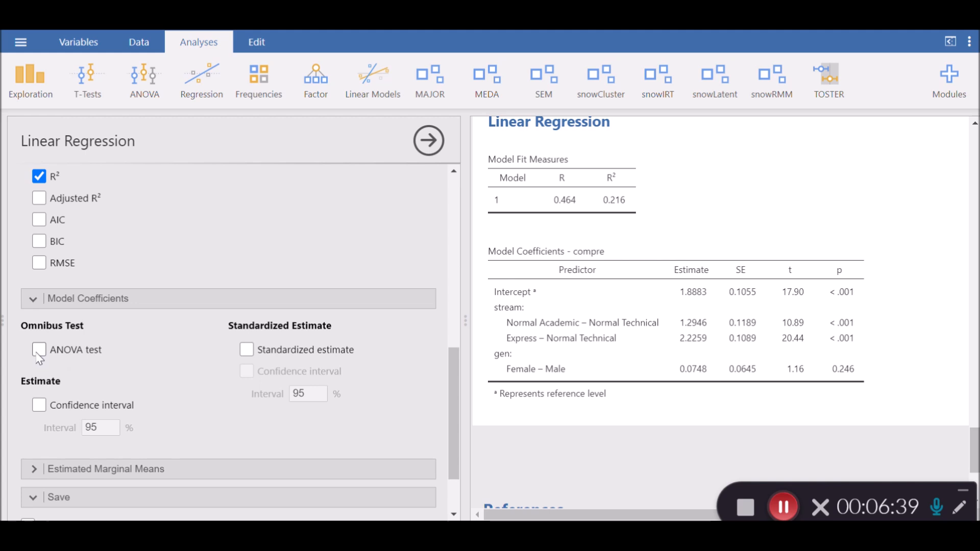
left_click(39, 349)
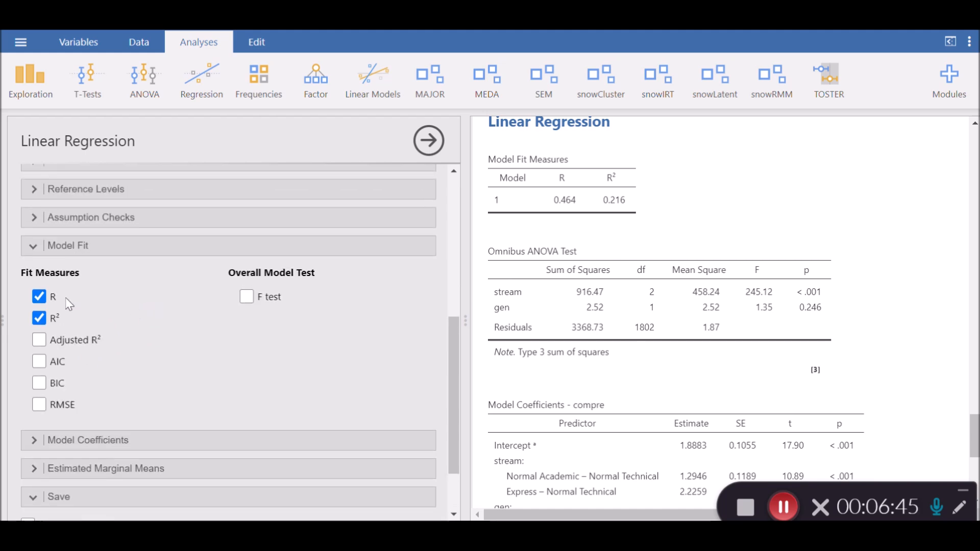
Untick R so only R² remains, then review the regression results
left_click(39, 296)
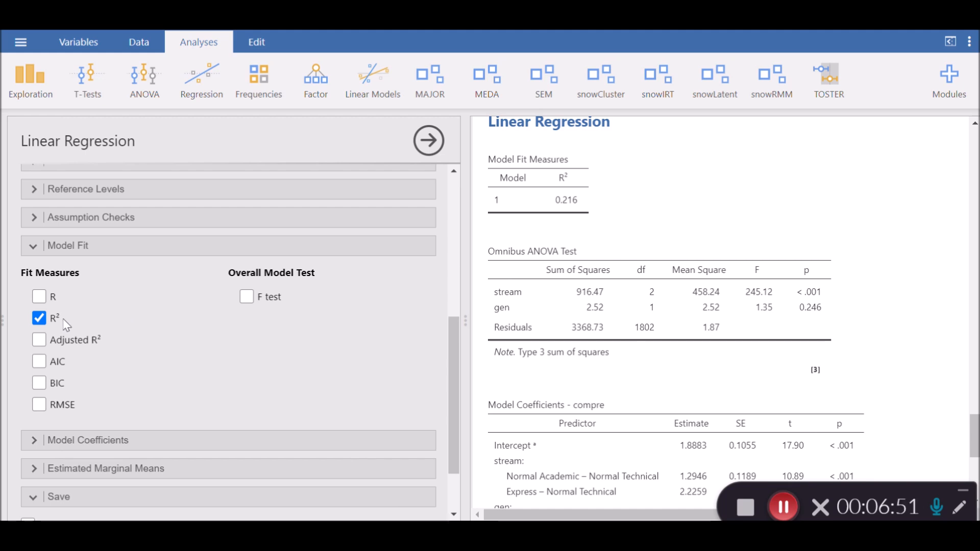
mouse_move(83, 300)
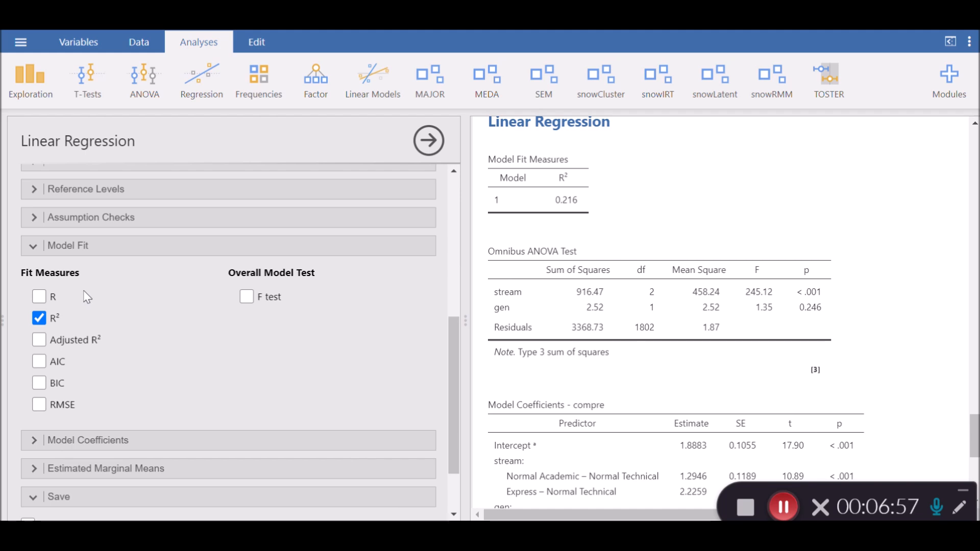
mouse_move(253, 291)
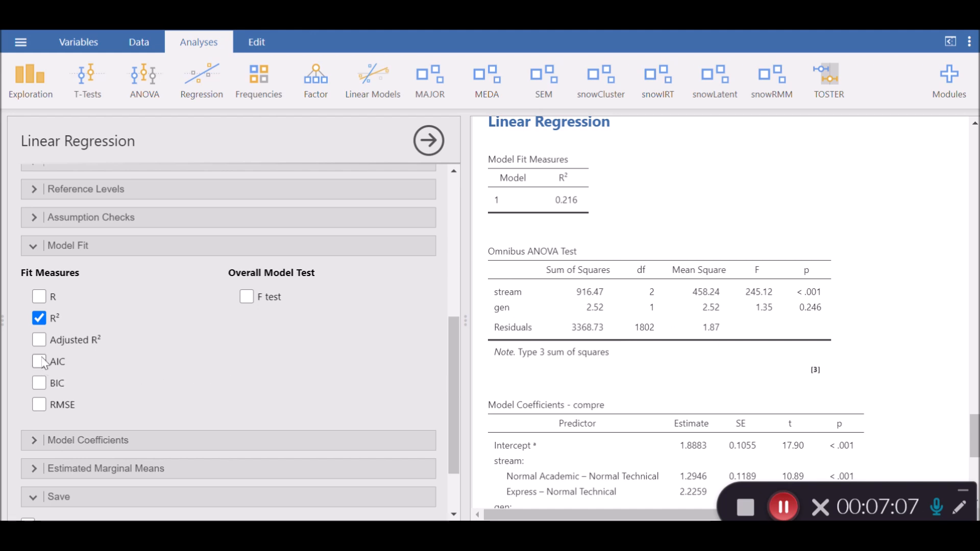
mouse_move(73, 391)
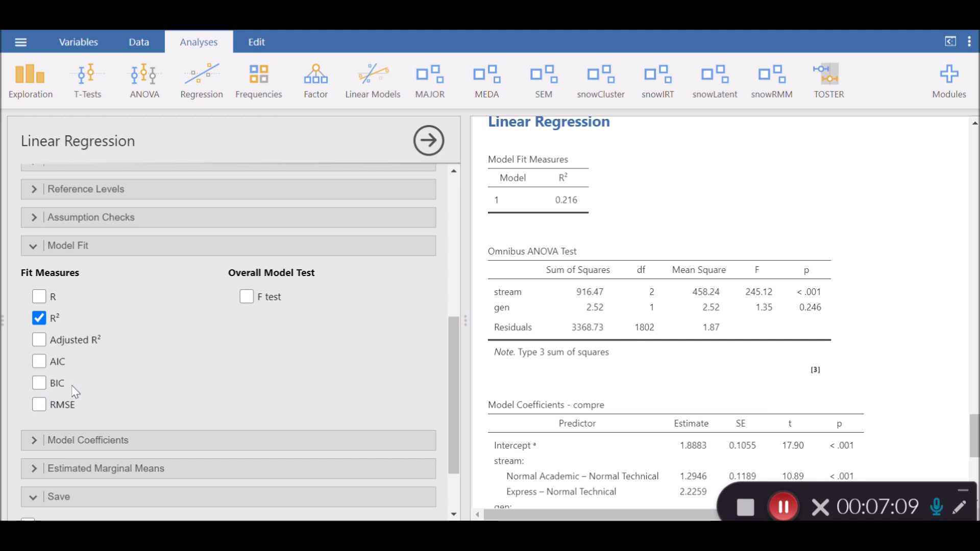
mouse_move(73, 357)
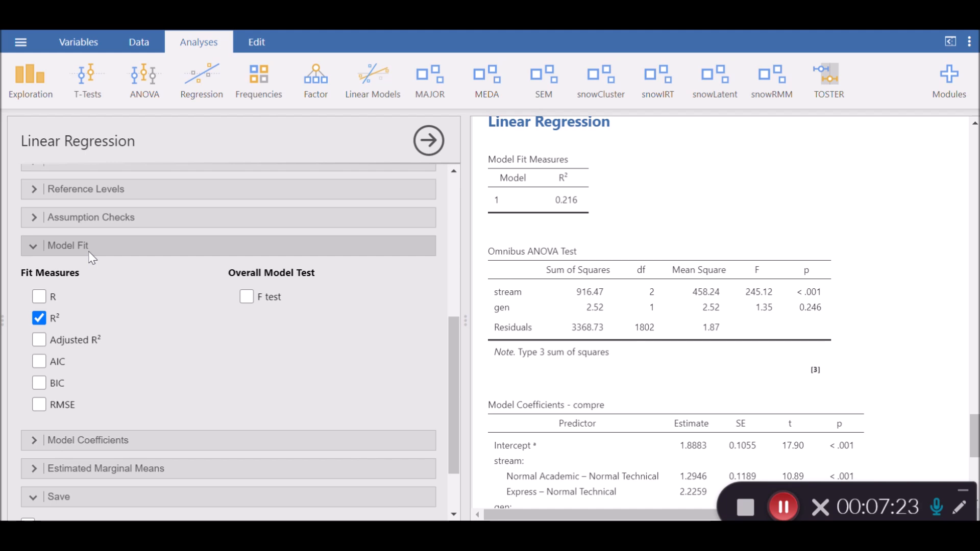
mouse_move(750, 254)
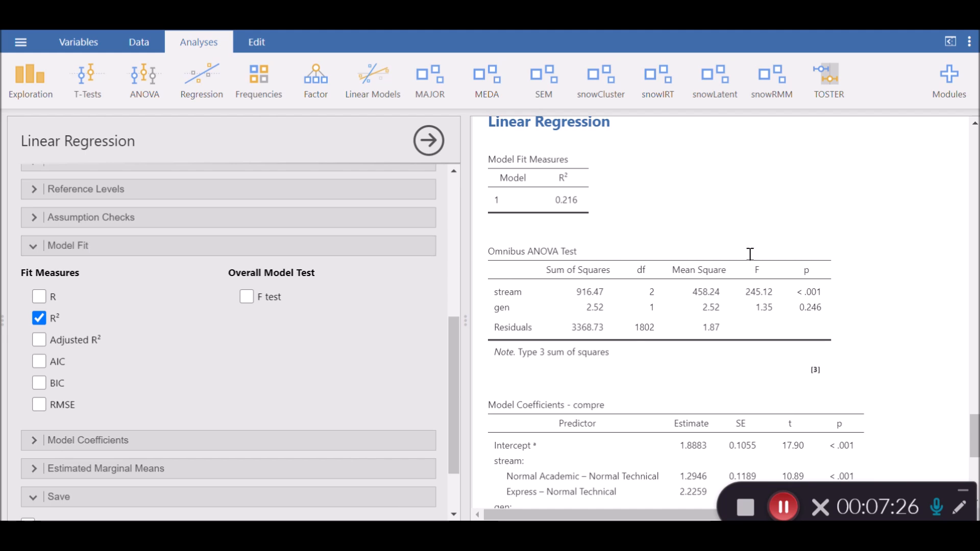
mouse_move(687, 225)
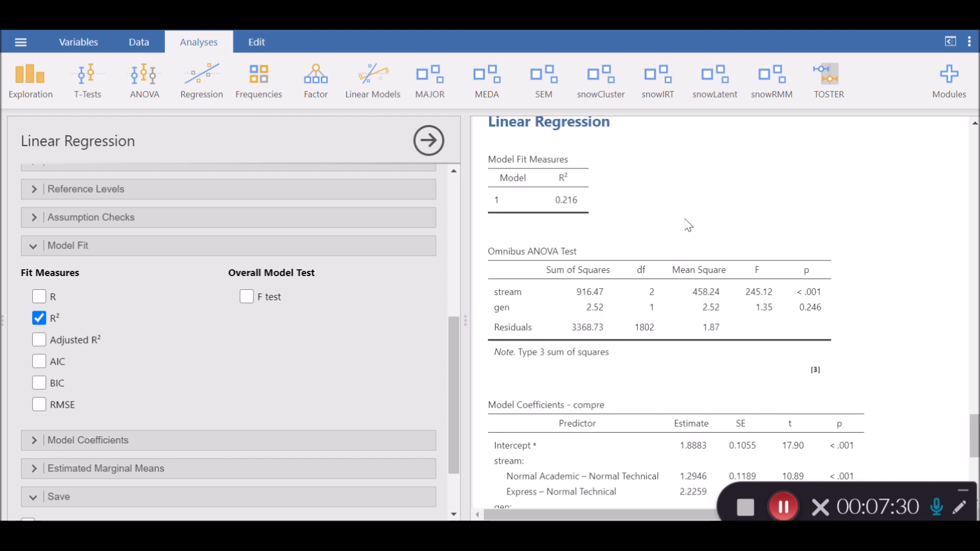
scroll("down", 3)
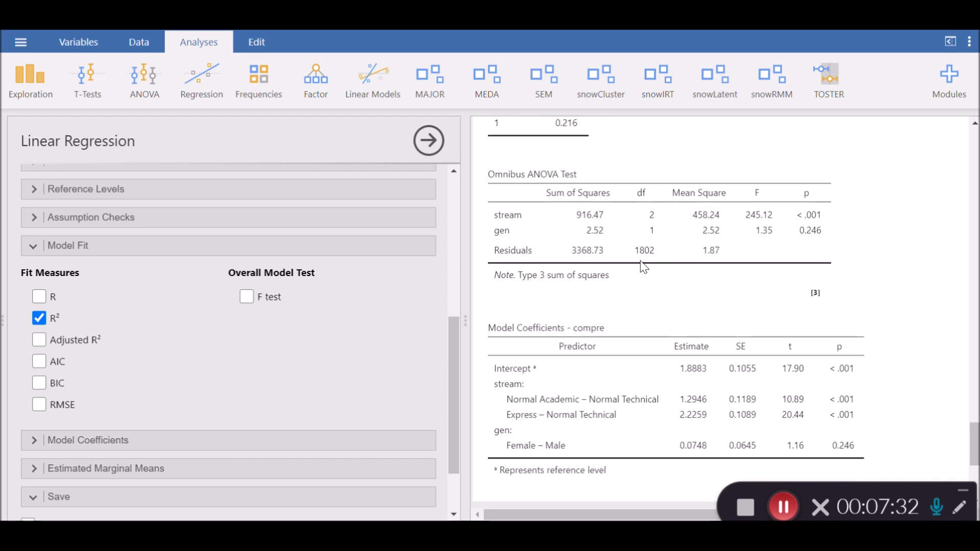
scroll("up", 3)
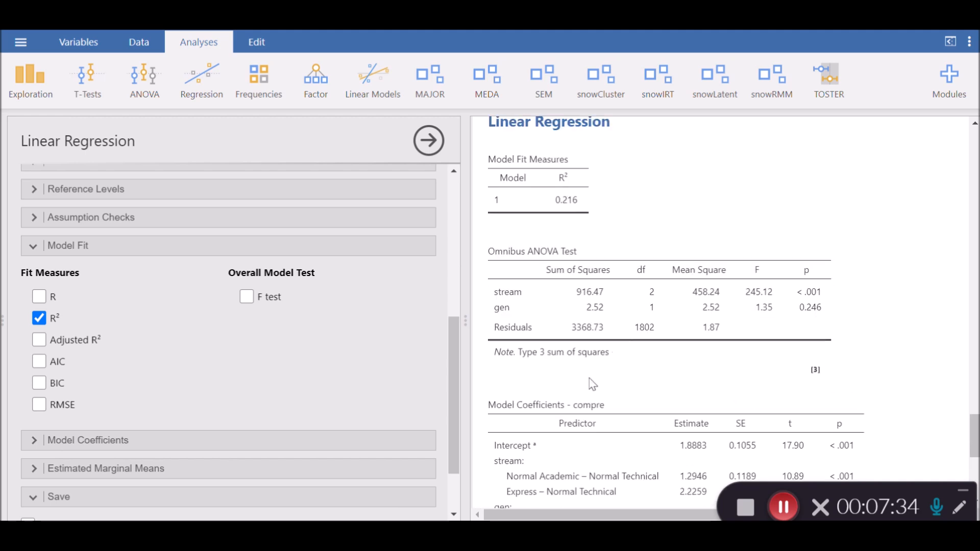
scroll("down", 3)
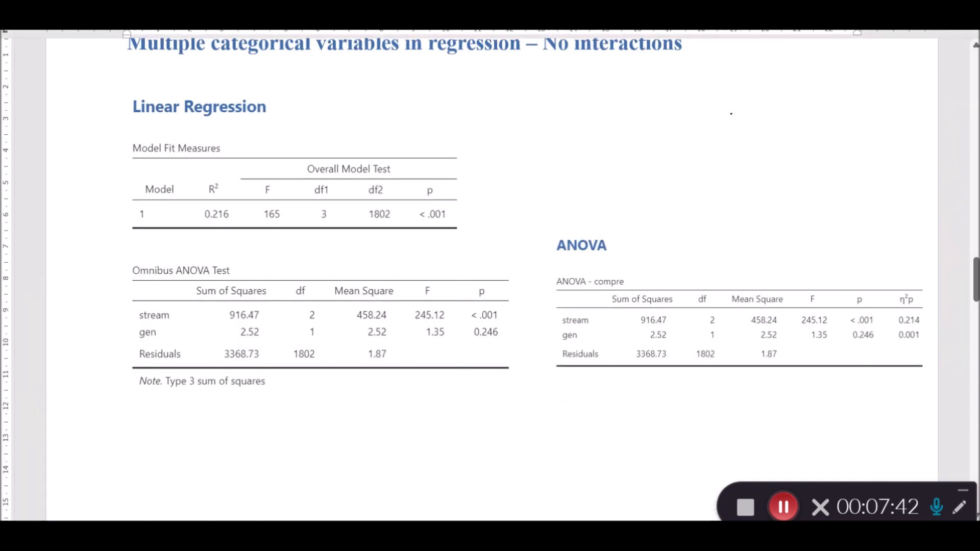
mouse_move(849, 182)
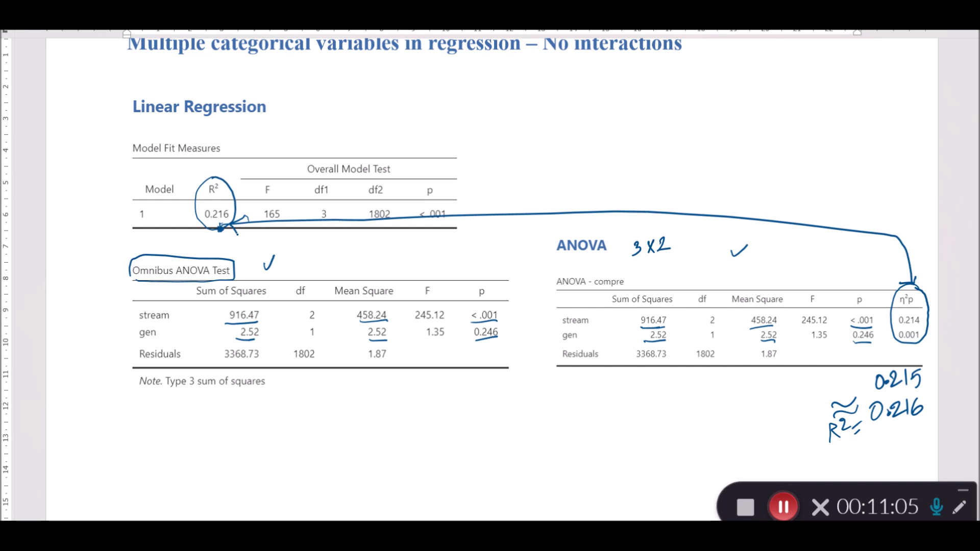
mouse_move(743, 244)
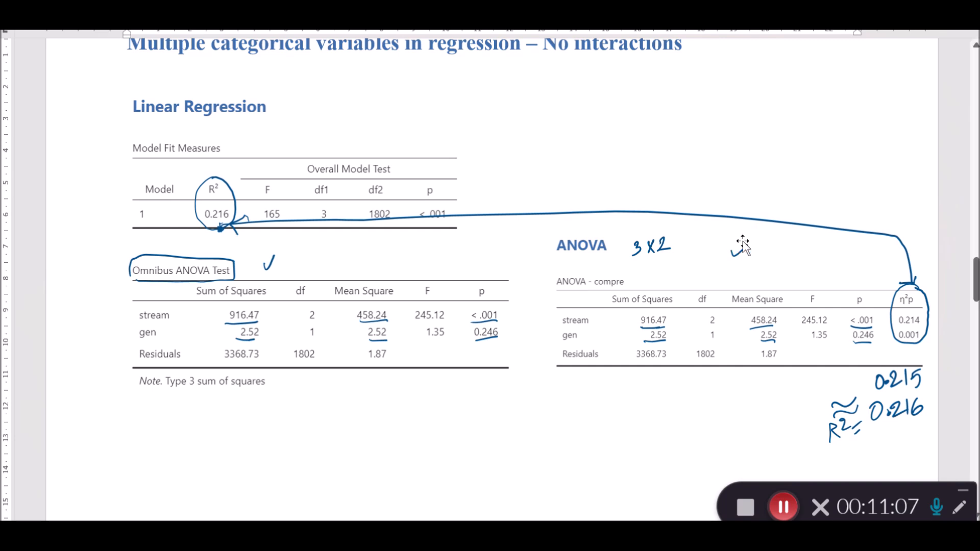
mouse_move(772, 236)
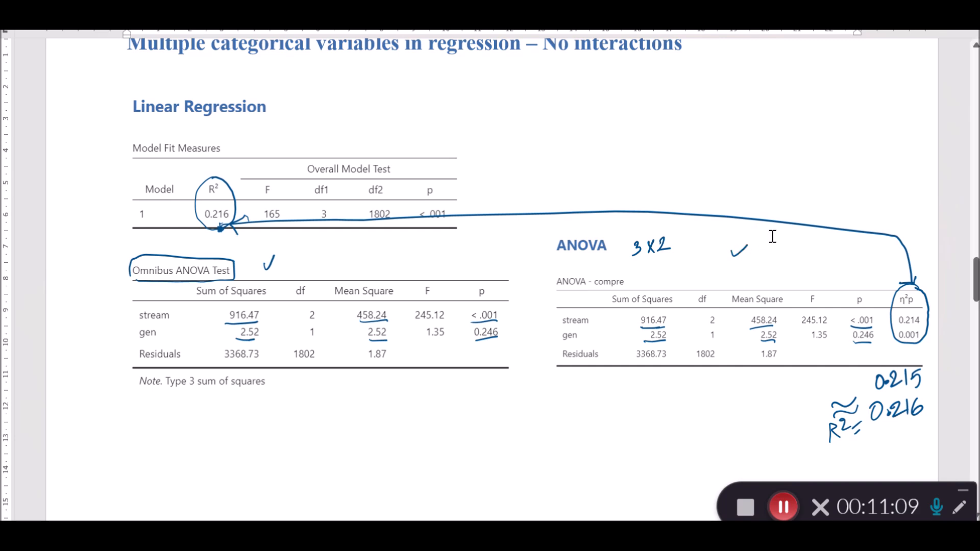
scroll("down", 3)
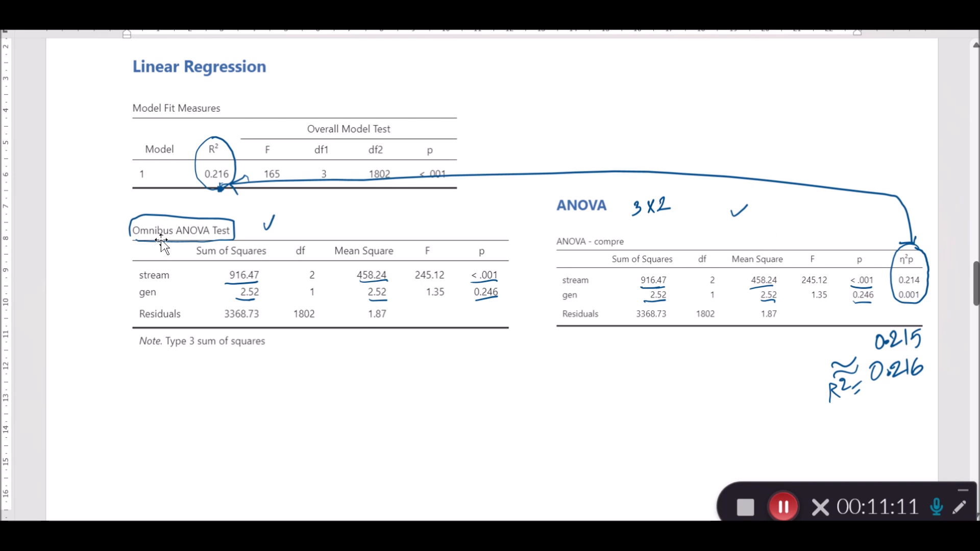
mouse_move(593, 266)
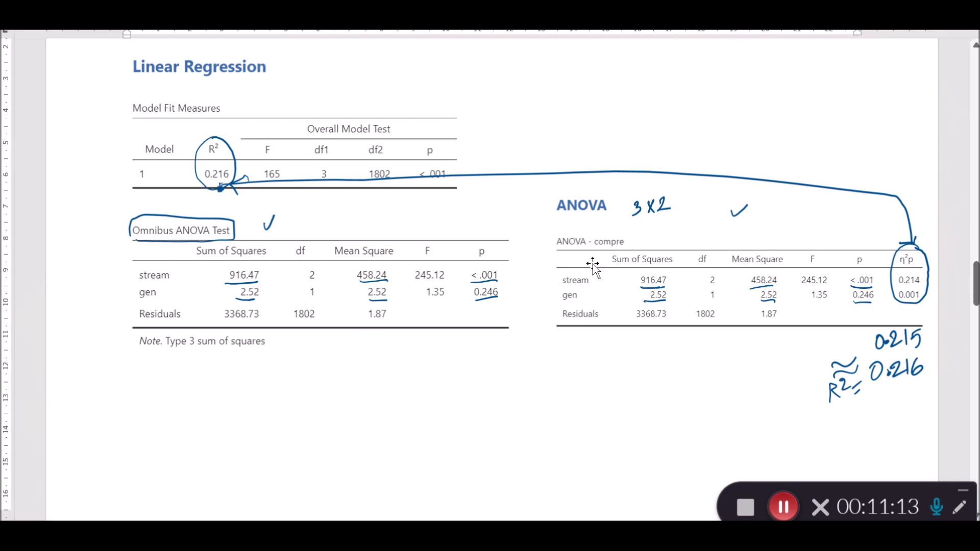
scroll("down", 3)
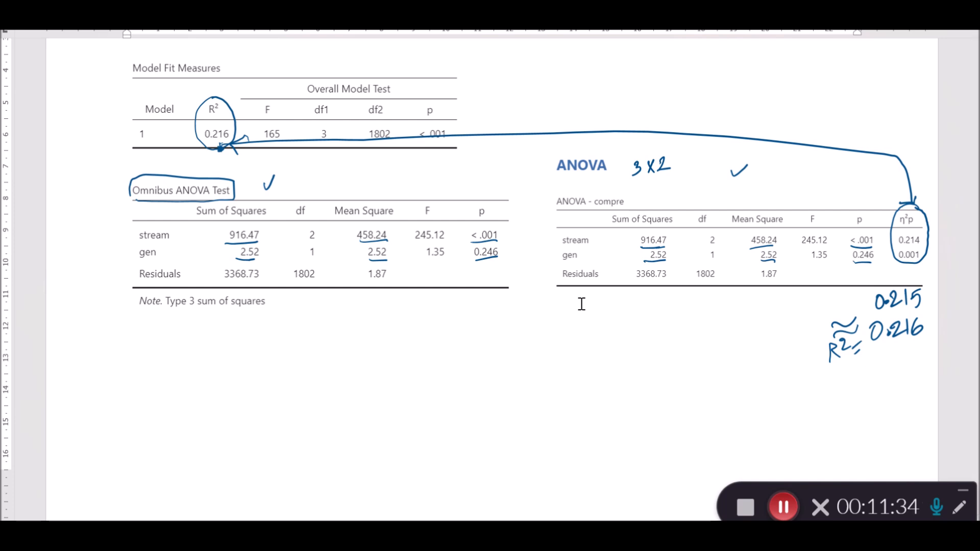
Scroll Word to the page with the Model Coefficients and compre Descriptives tables
scroll("down", 3)
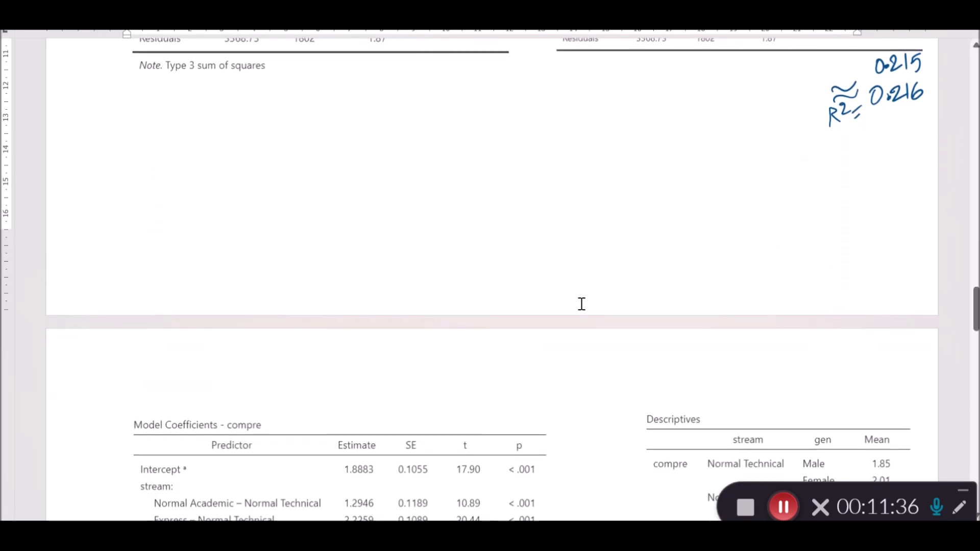
scroll("down", 3)
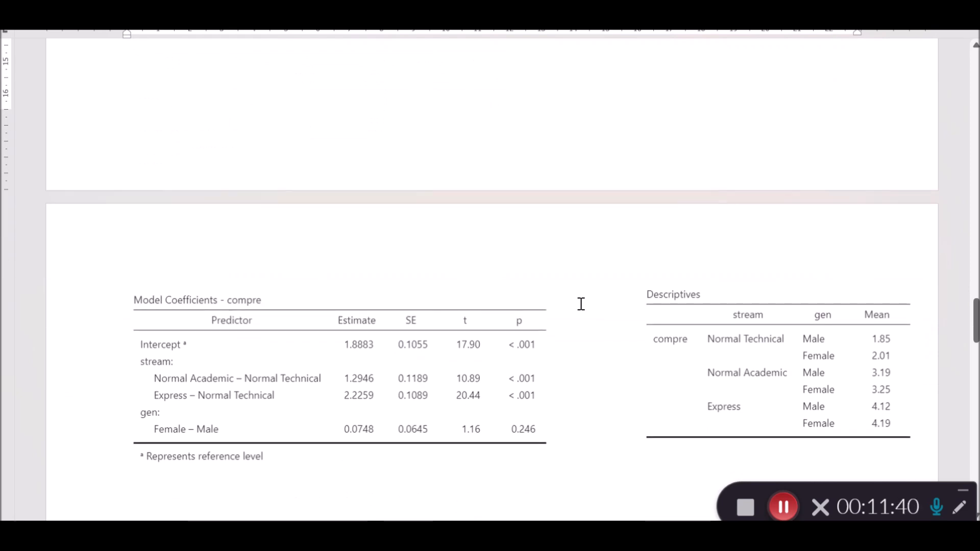
scroll("up", 3)
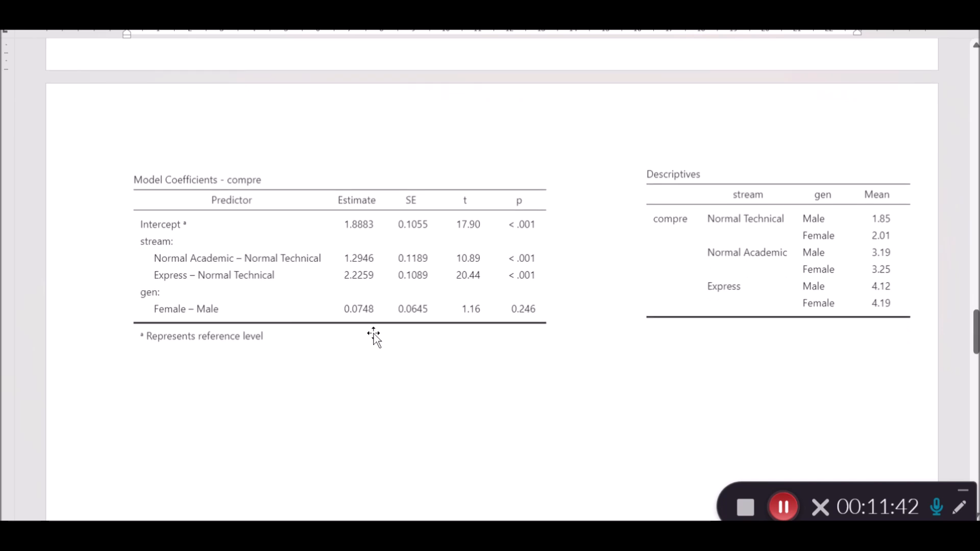
mouse_move(415, 175)
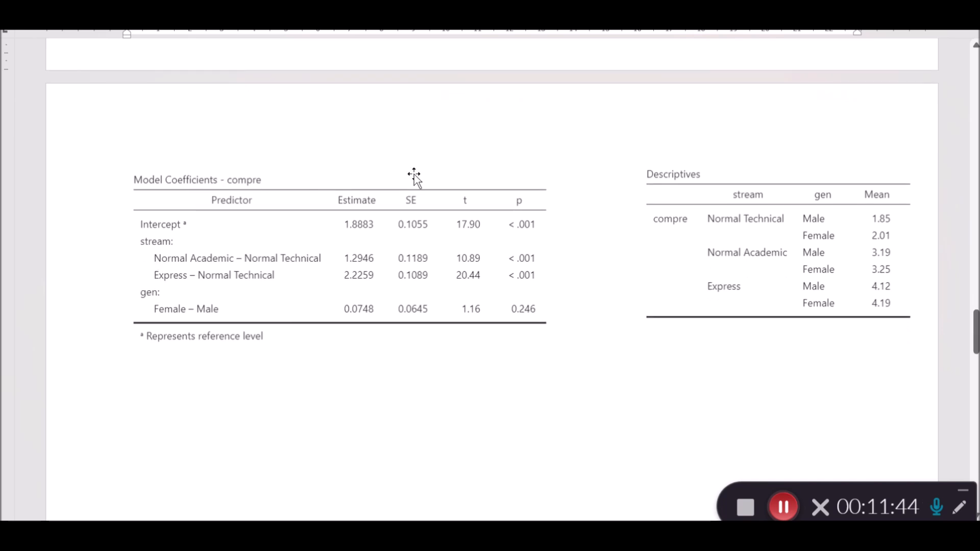
mouse_move(359, 147)
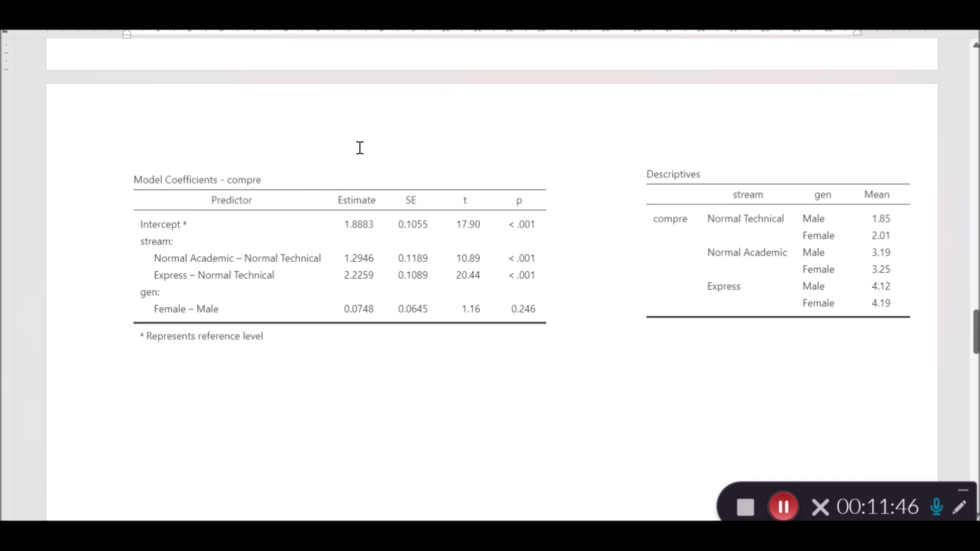